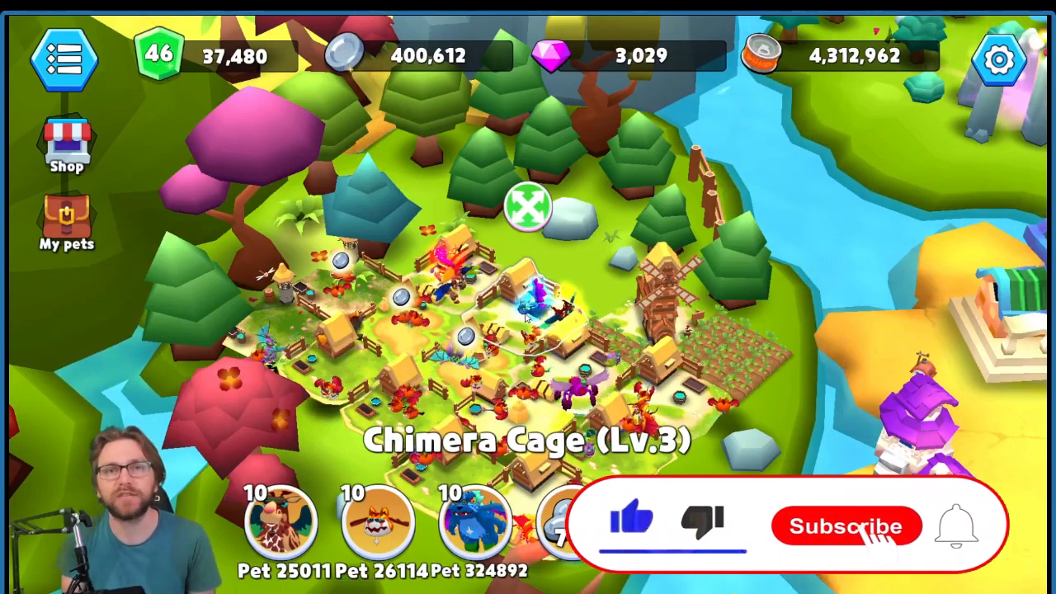
Leave the My DeFi Pet game page to return to the pet stats spreadsheet
{"action": "left_click", "coordinate": [842, 526]}
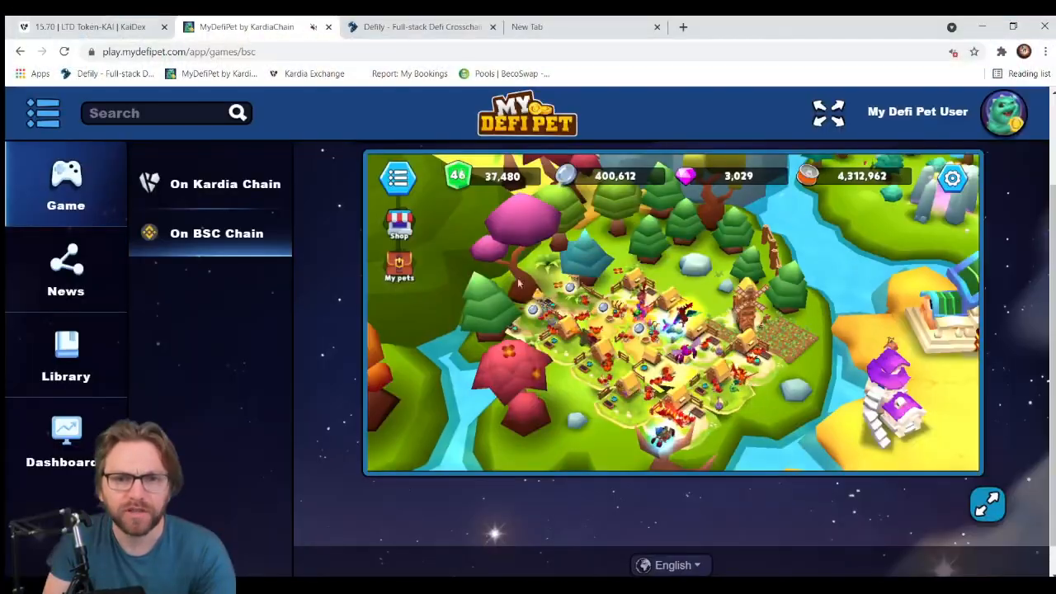
{"action": "mouse_move", "coordinate": [518, 310]}
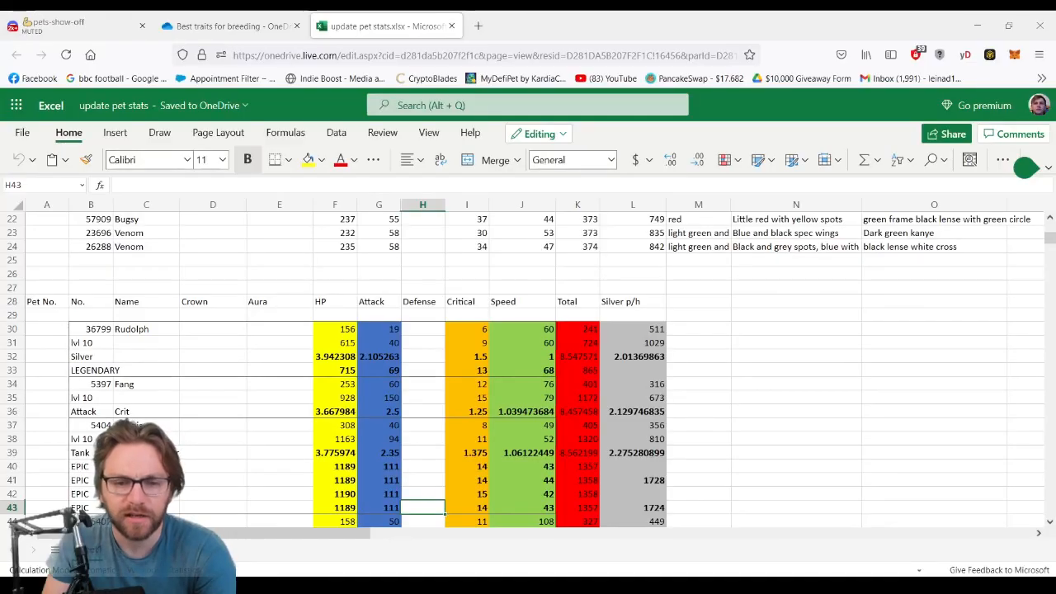
{"action": "scroll", "scroll_direction": "down", "scroll_amount": 3}
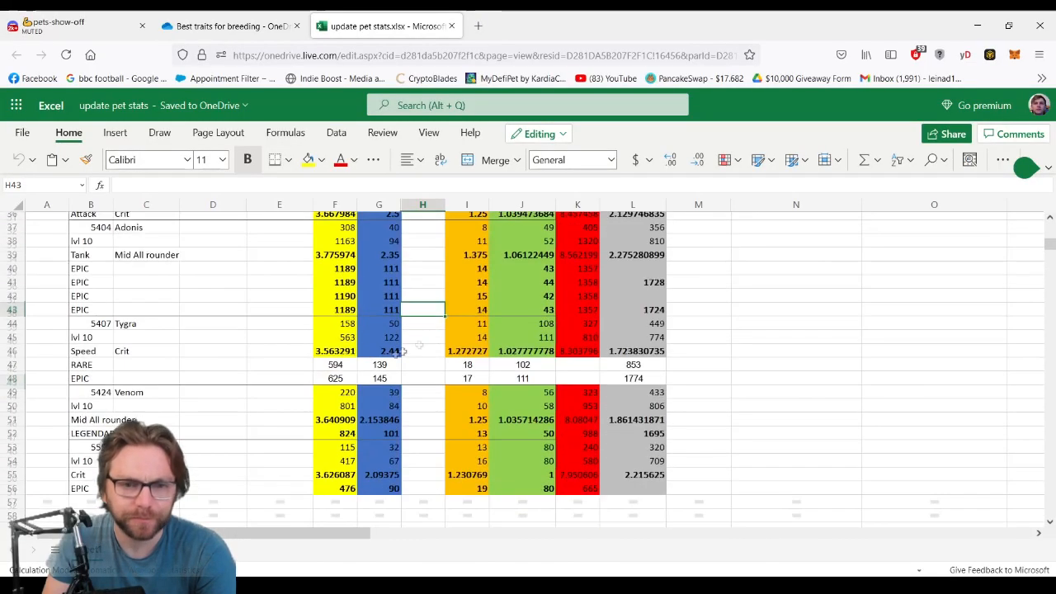
{"action": "scroll", "scroll_direction": "down", "scroll_amount": 3}
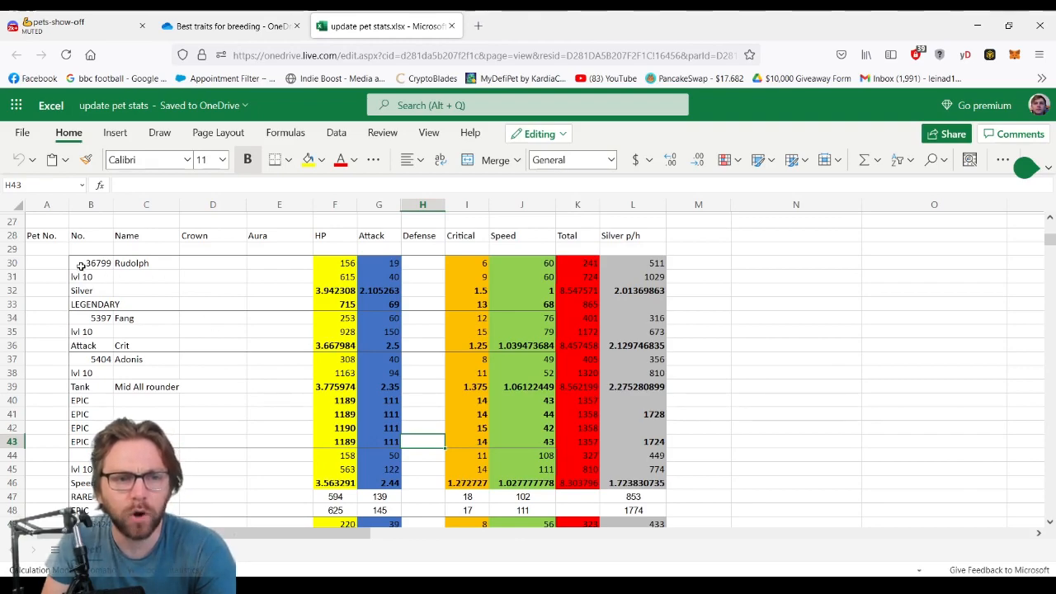
{"action": "scroll", "scroll_direction": "down", "scroll_amount": 3}
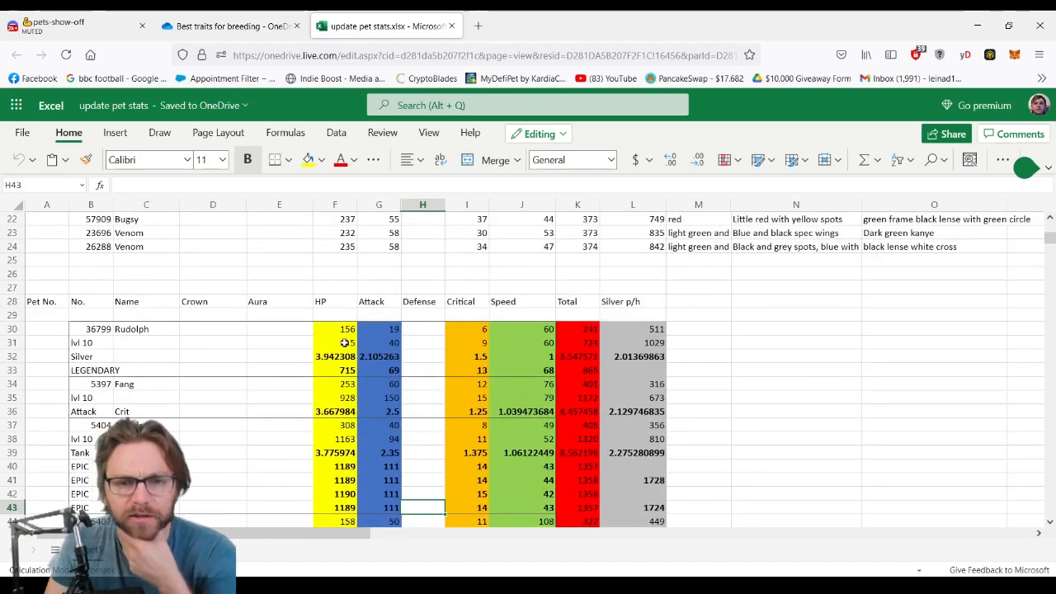
{"action": "scroll", "scroll_direction": "down", "scroll_amount": 3}
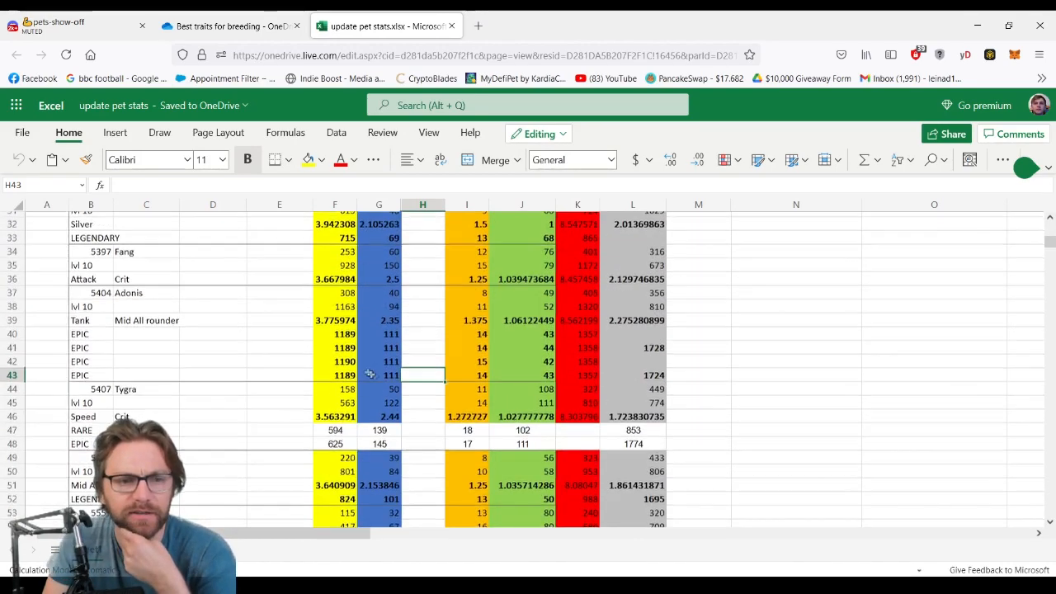
{"action": "scroll", "scroll_direction": "down", "scroll_amount": 3}
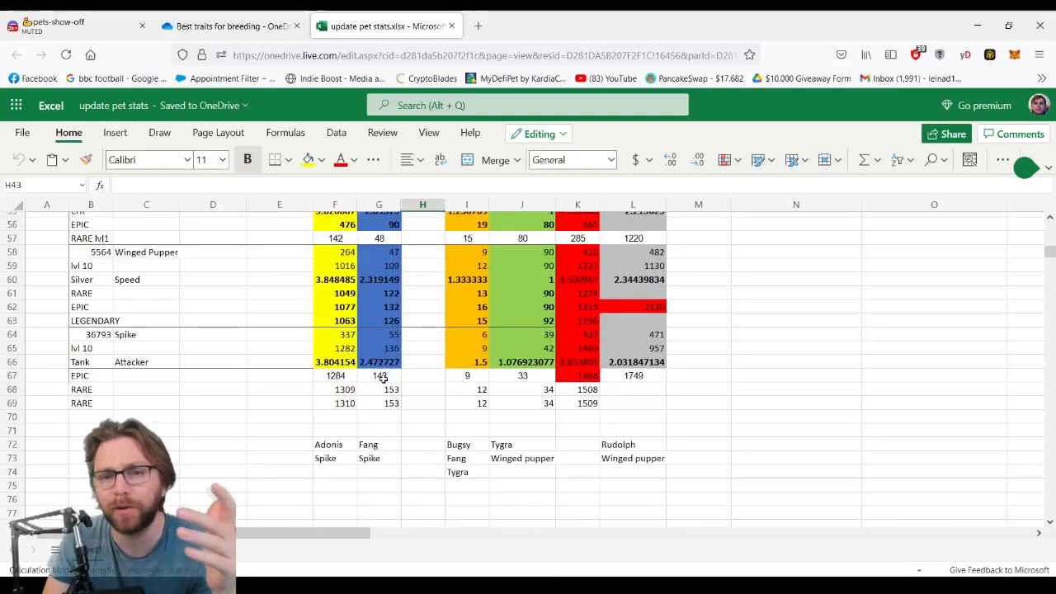
{"action": "mouse_move", "coordinate": [513, 404]}
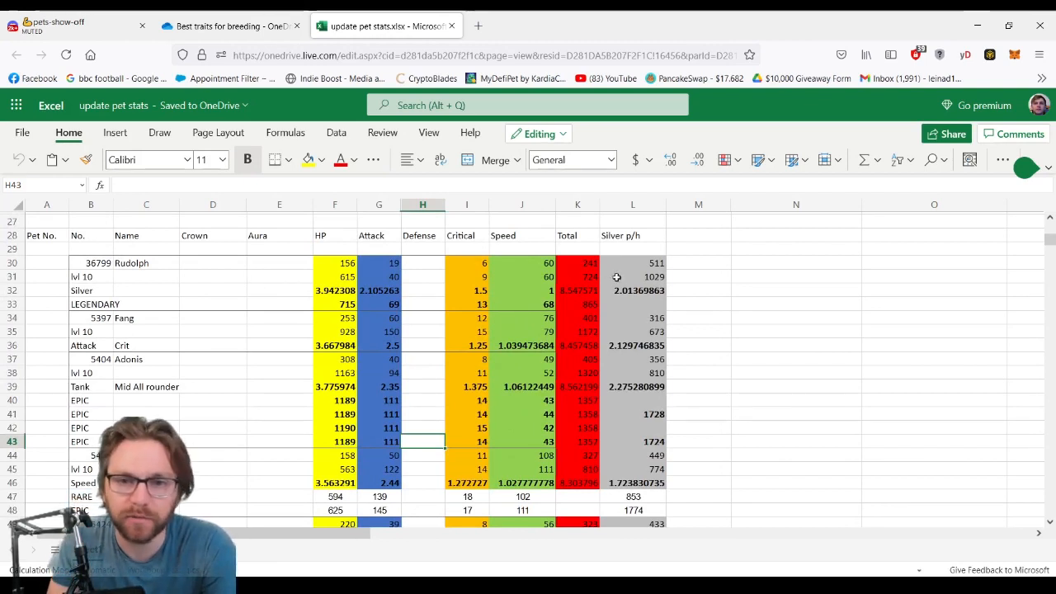
{"action": "left_click", "coordinate": [645, 262]}
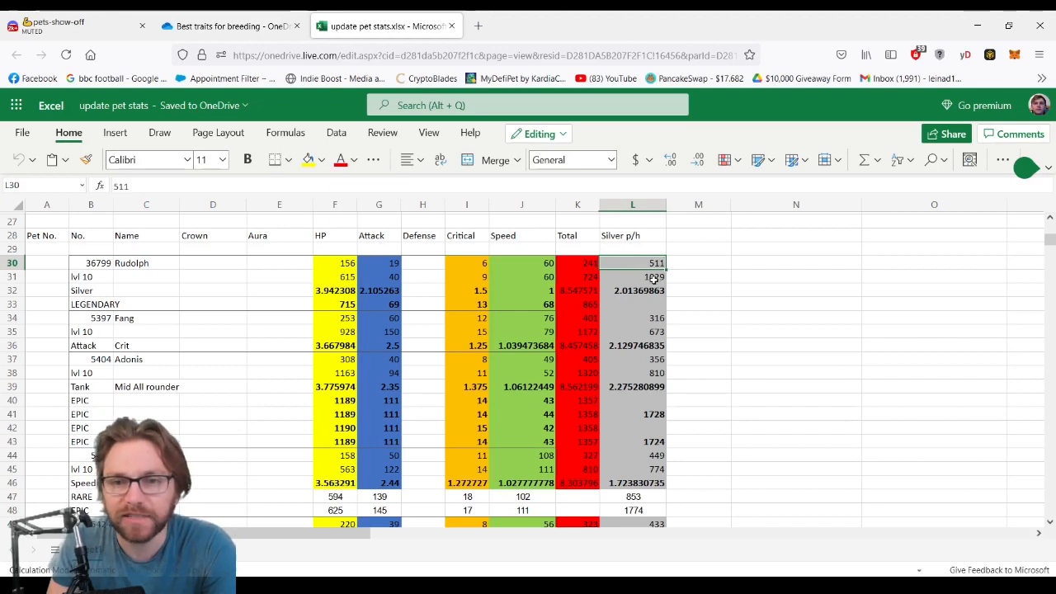
{"action": "left_click", "coordinate": [634, 277]}
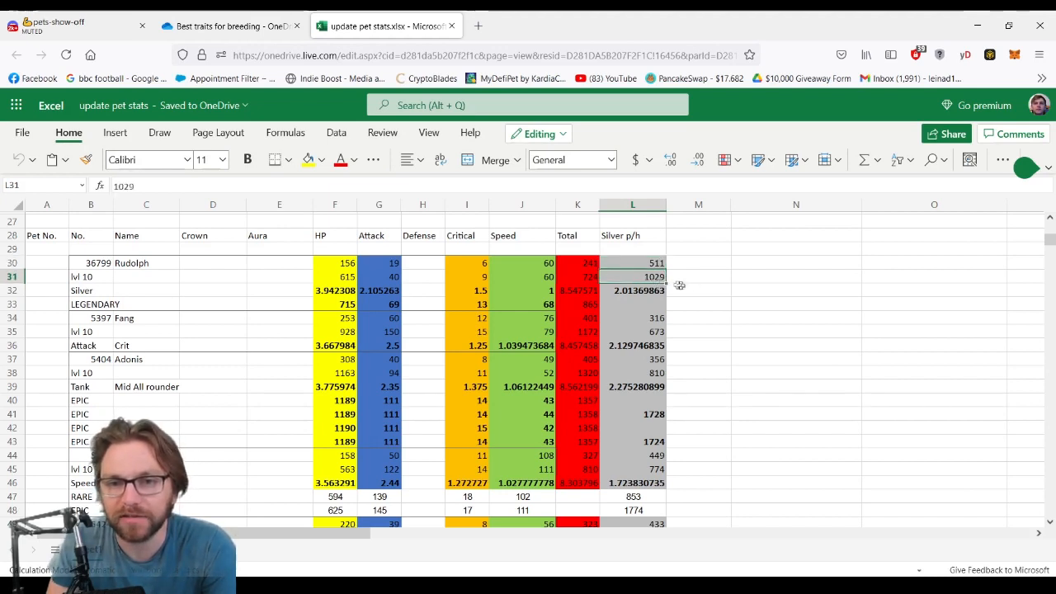
{"action": "left_click", "coordinate": [632, 291]}
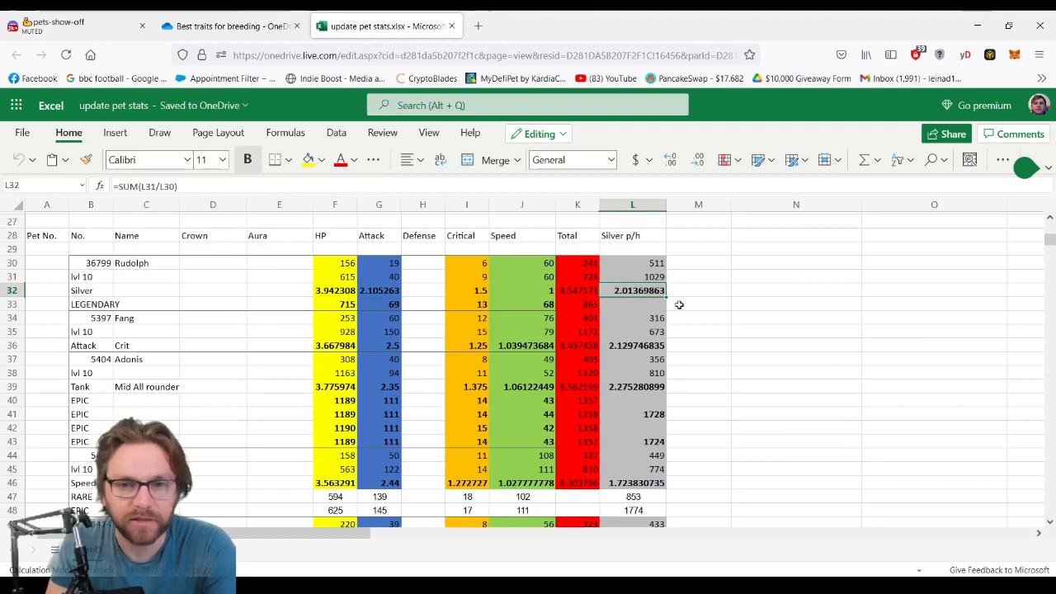
{"action": "scroll", "scroll_direction": "down", "scroll_amount": 3}
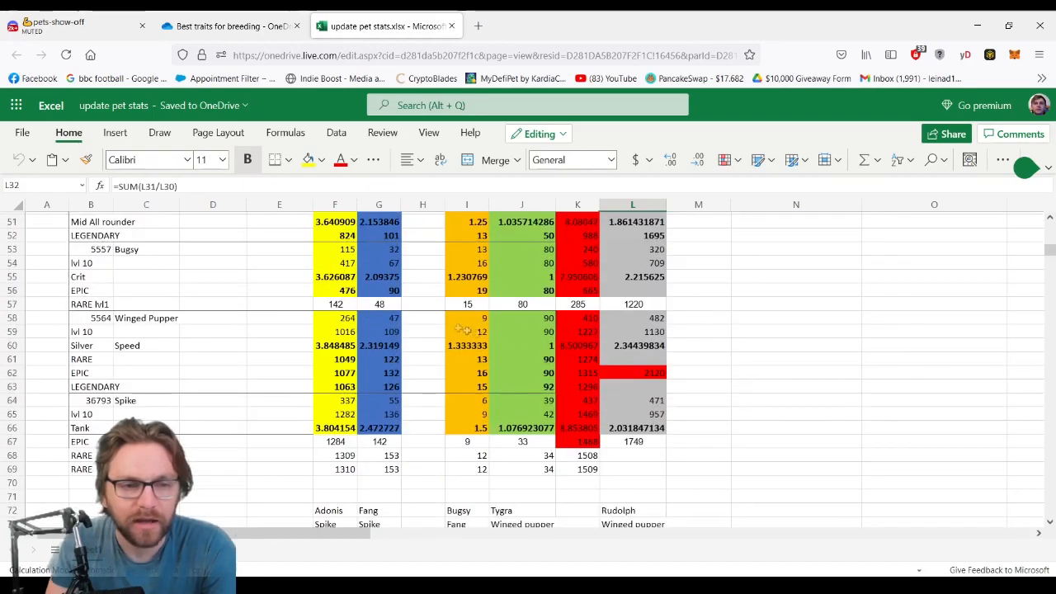
{"action": "left_click", "coordinate": [633, 317]}
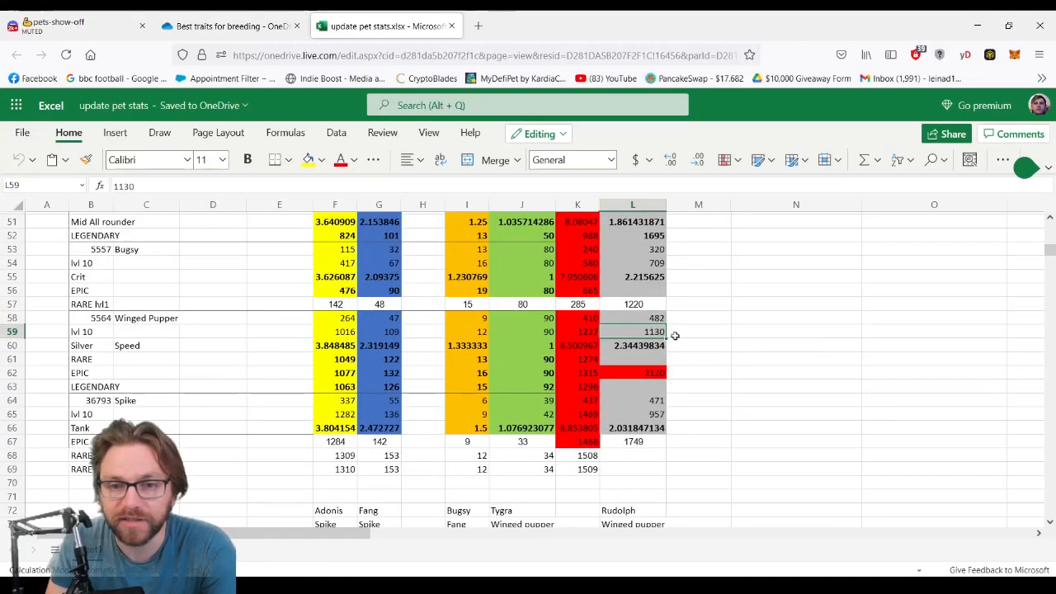
{"action": "left_click", "coordinate": [633, 345]}
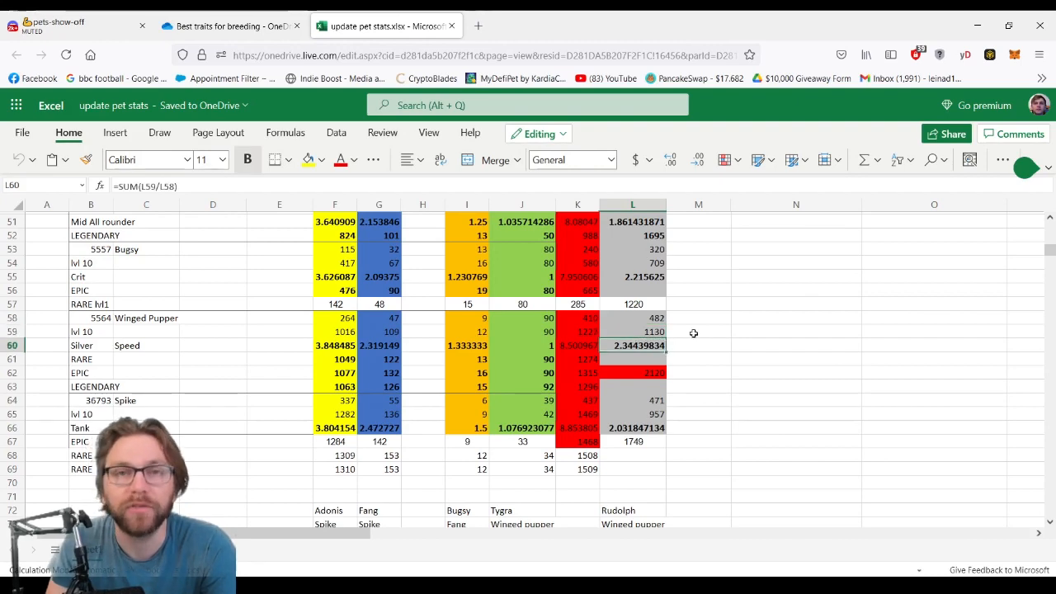
{"action": "mouse_move", "coordinate": [421, 345]}
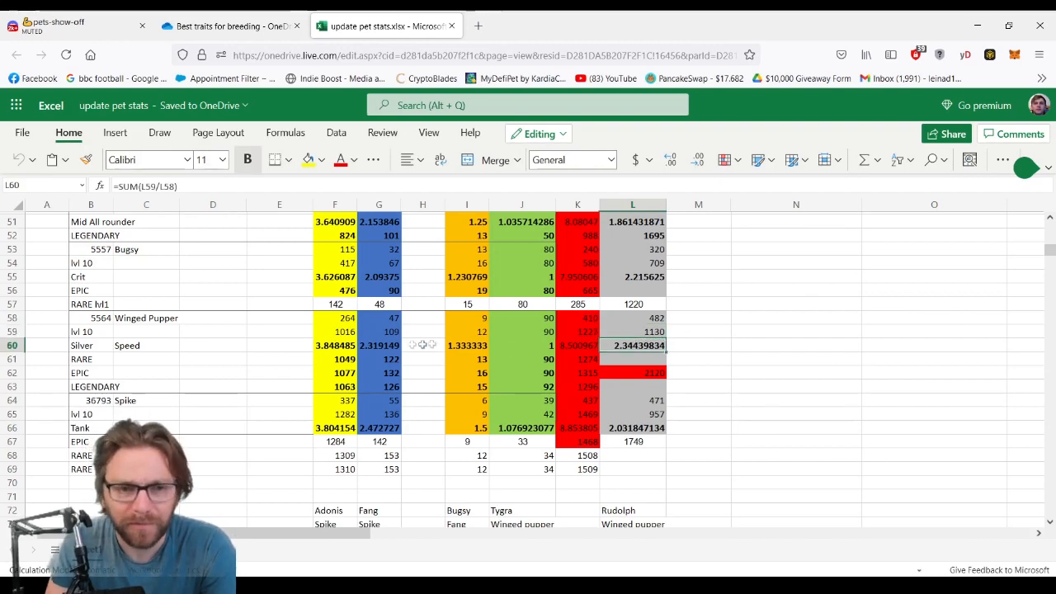
{"action": "scroll", "scroll_direction": "up", "scroll_amount": 3}
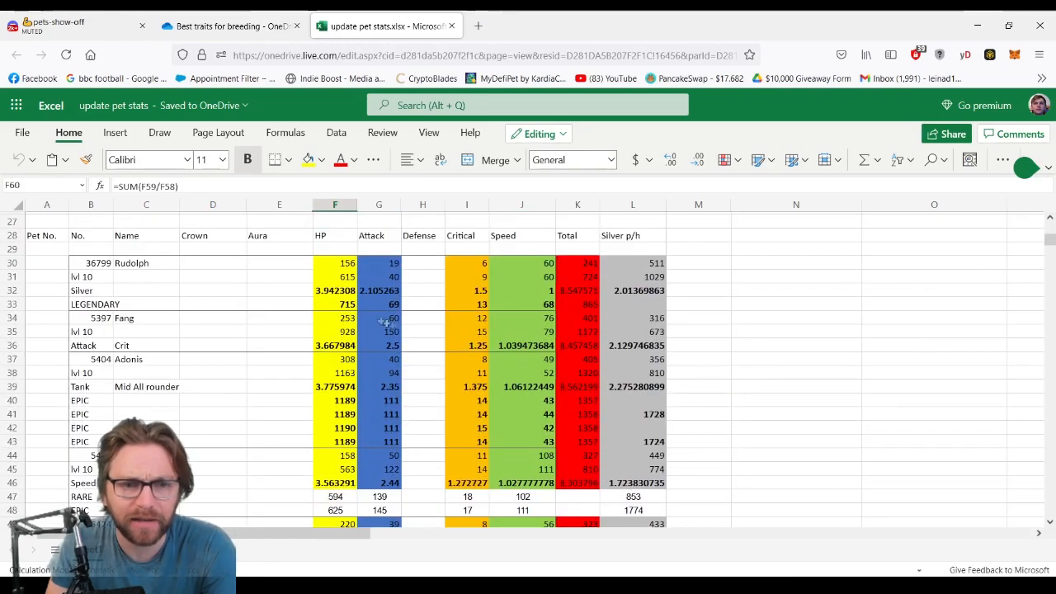
{"action": "left_click", "coordinate": [335, 278]}
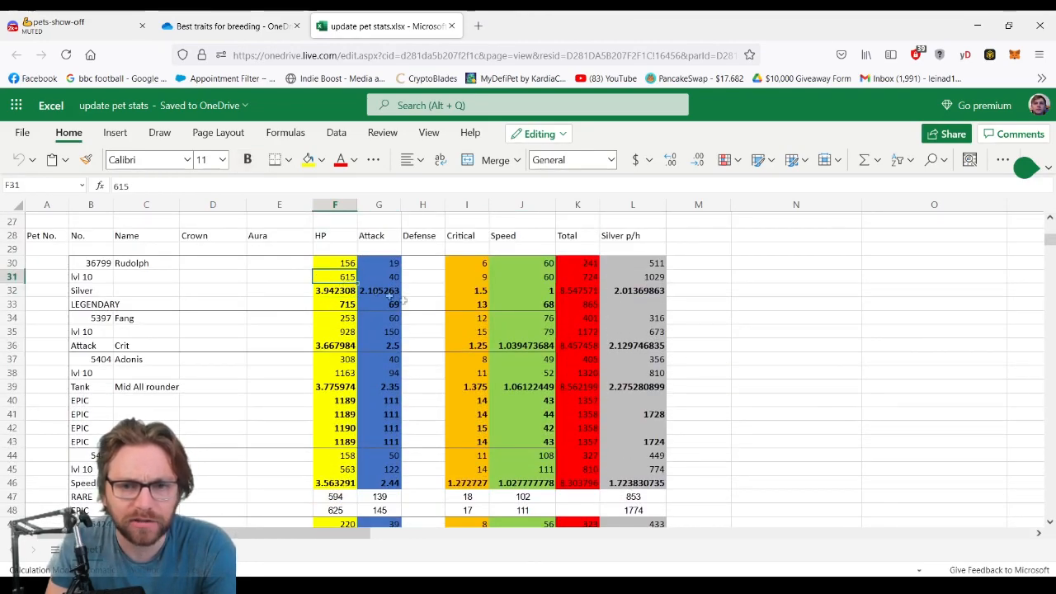
{"action": "scroll", "scroll_direction": "down", "scroll_amount": 3}
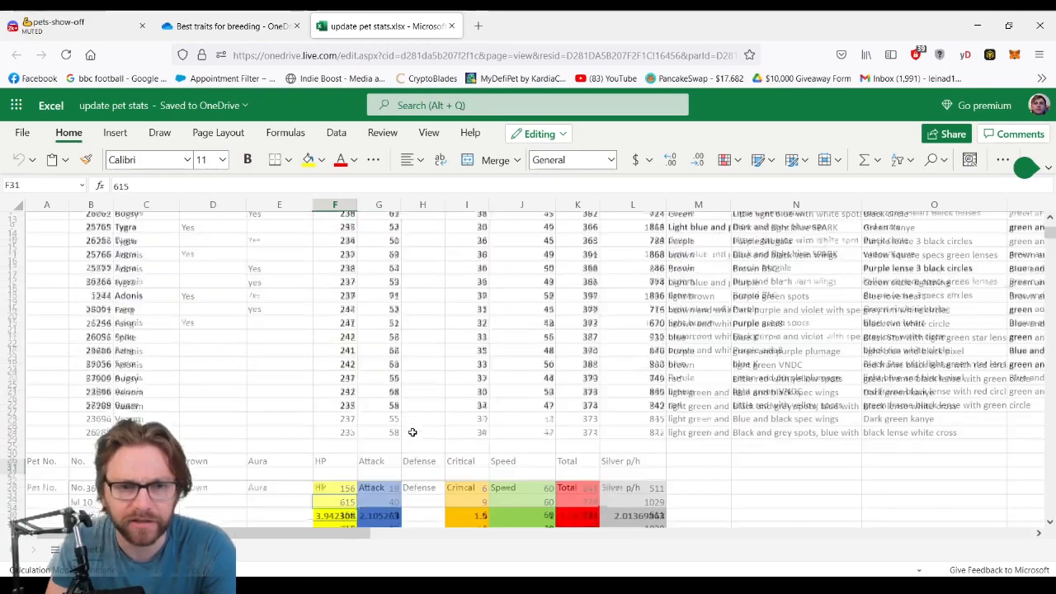
{"action": "scroll", "scroll_direction": "down", "scroll_amount": 3}
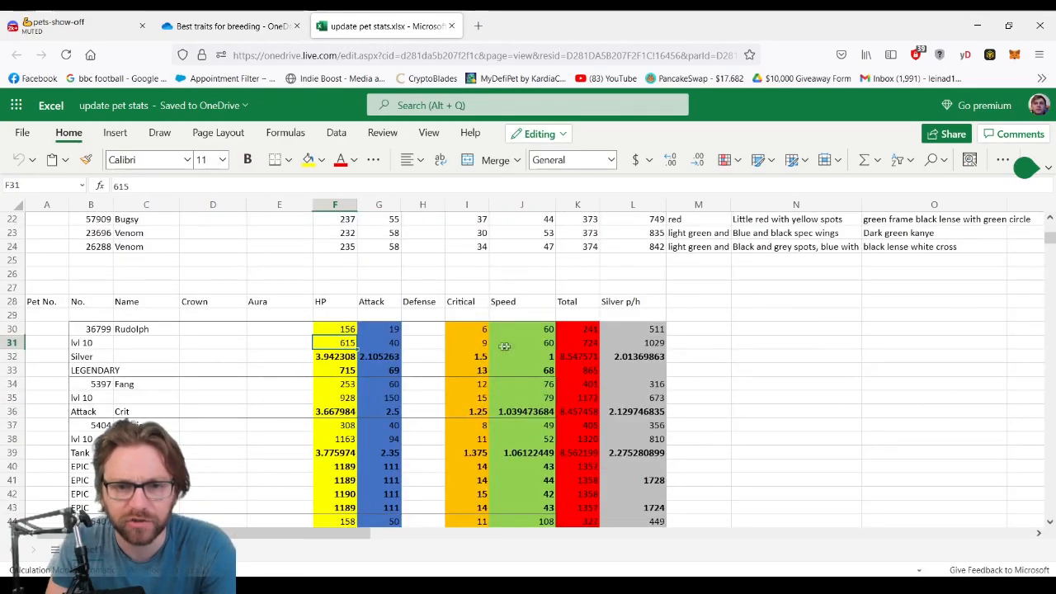
{"action": "scroll", "scroll_direction": "down", "scroll_amount": 3}
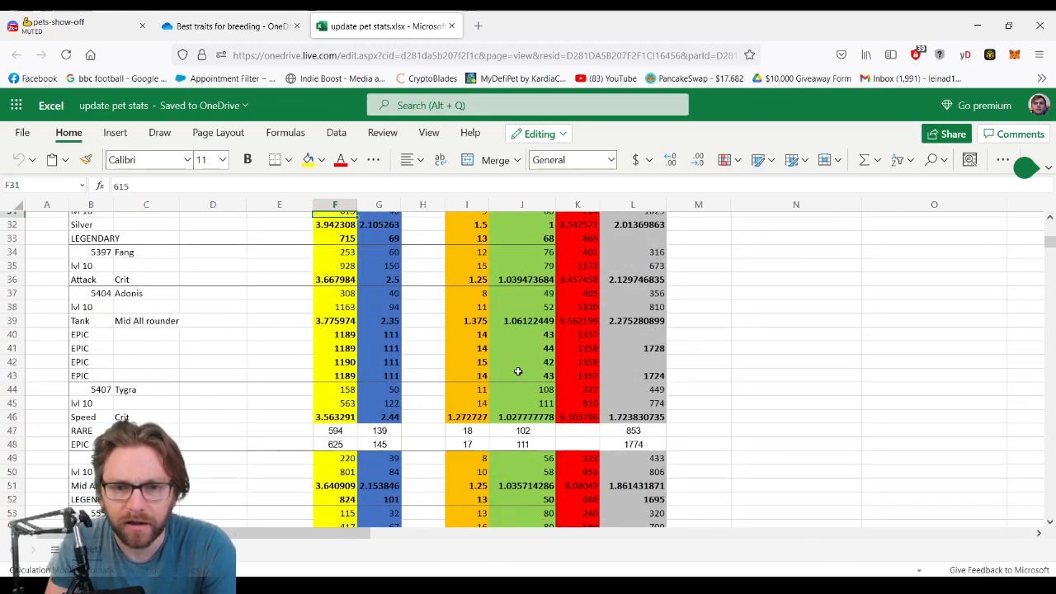
{"action": "scroll", "scroll_direction": "down", "scroll_amount": 3}
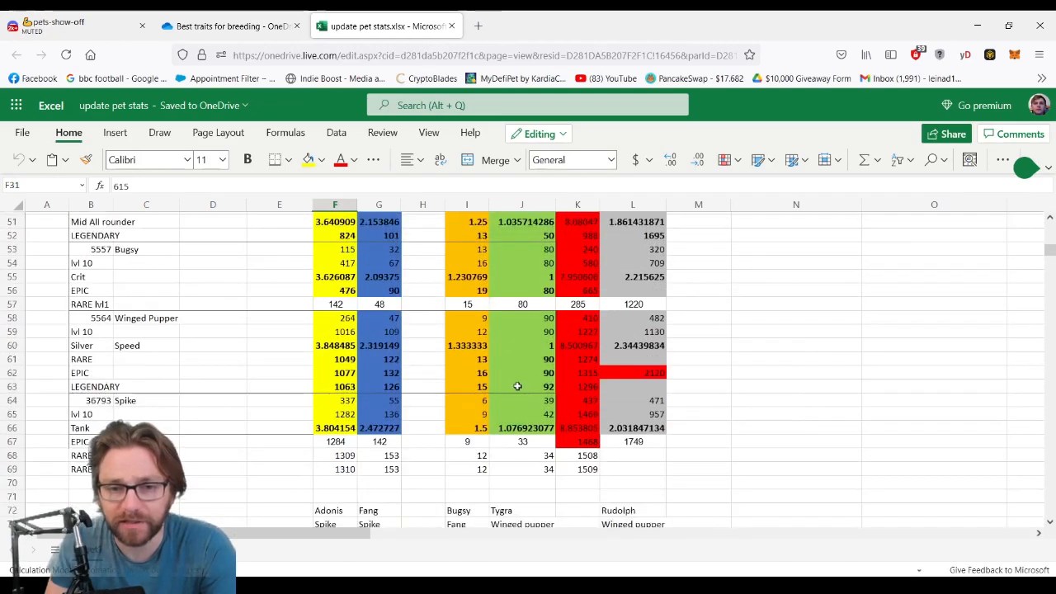
{"action": "mouse_move", "coordinate": [499, 397]}
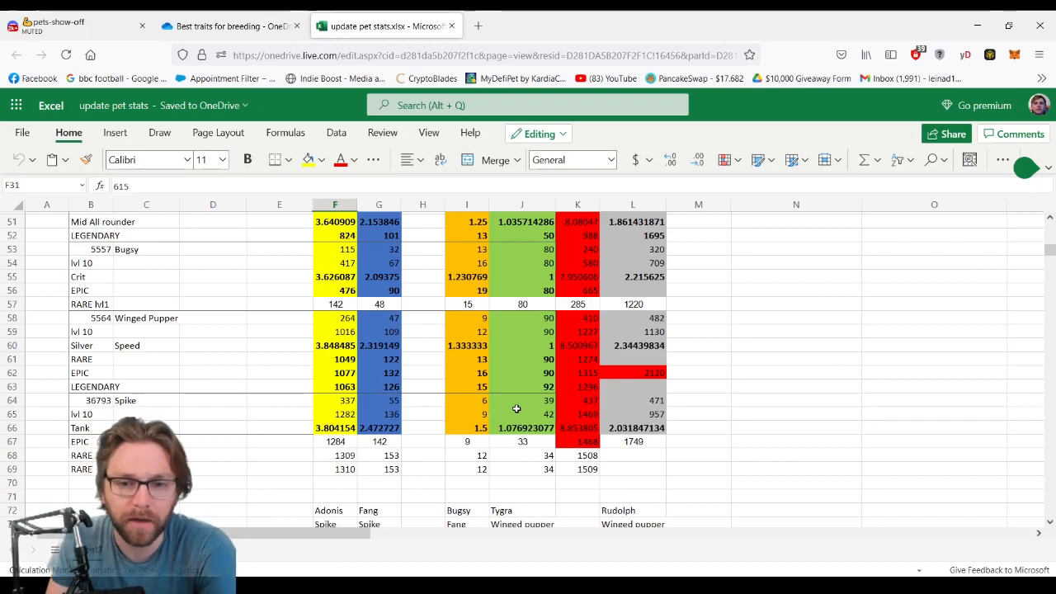
{"action": "mouse_move", "coordinate": [439, 394]}
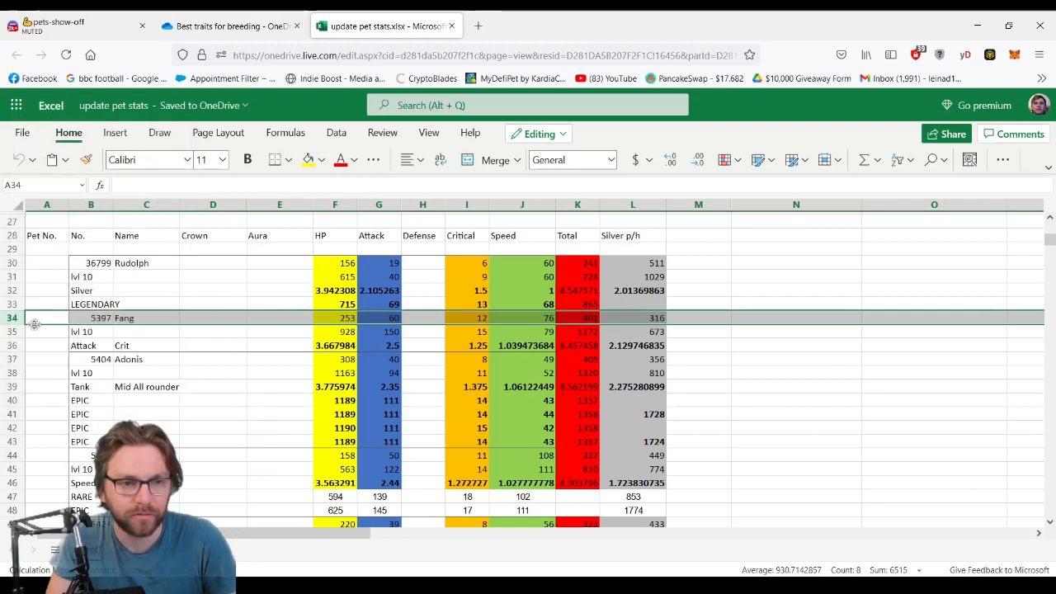
{"action": "right_click", "coordinate": [34, 316]}
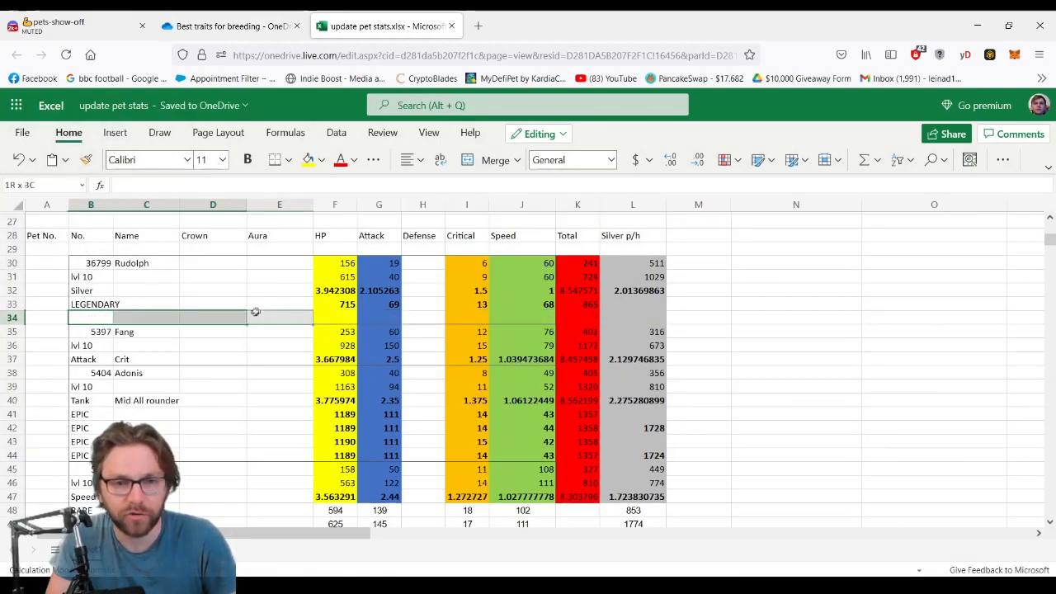
{"action": "left_click", "coordinate": [91, 317]}
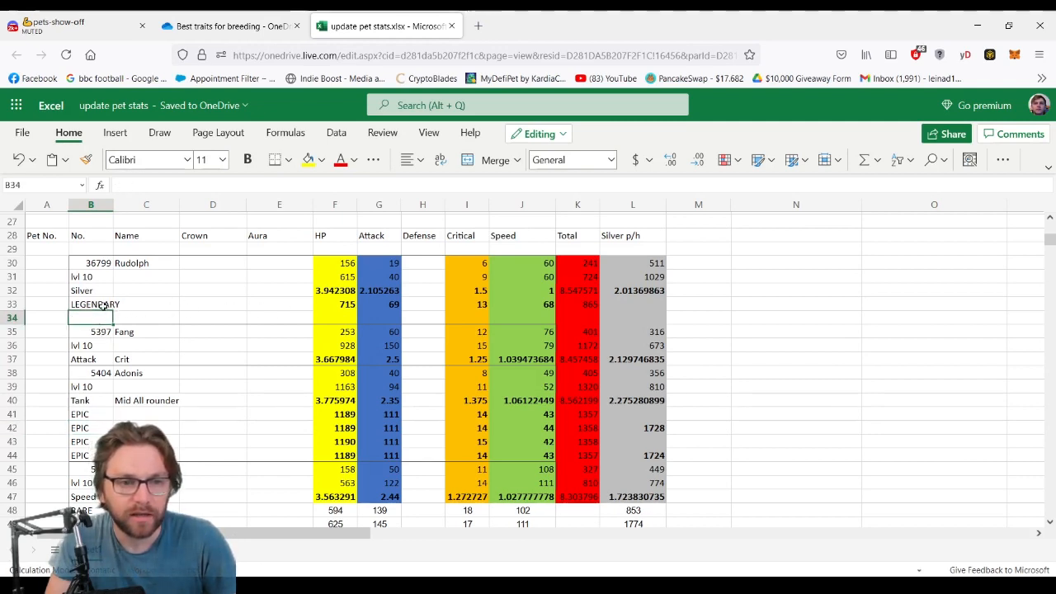
{"action": "left_click", "coordinate": [335, 304]}
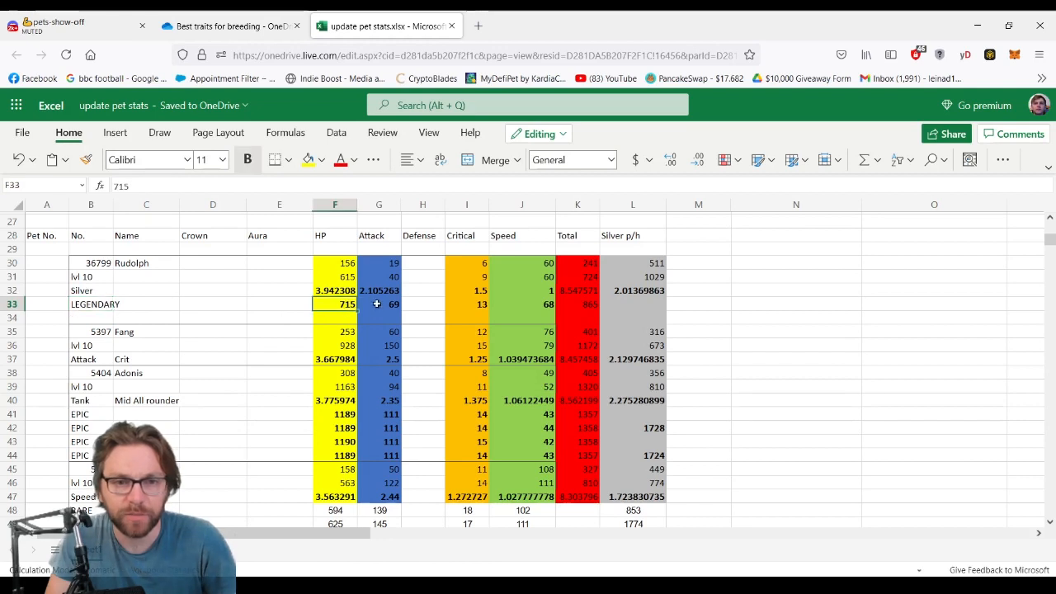
{"action": "left_click", "coordinate": [522, 303]}
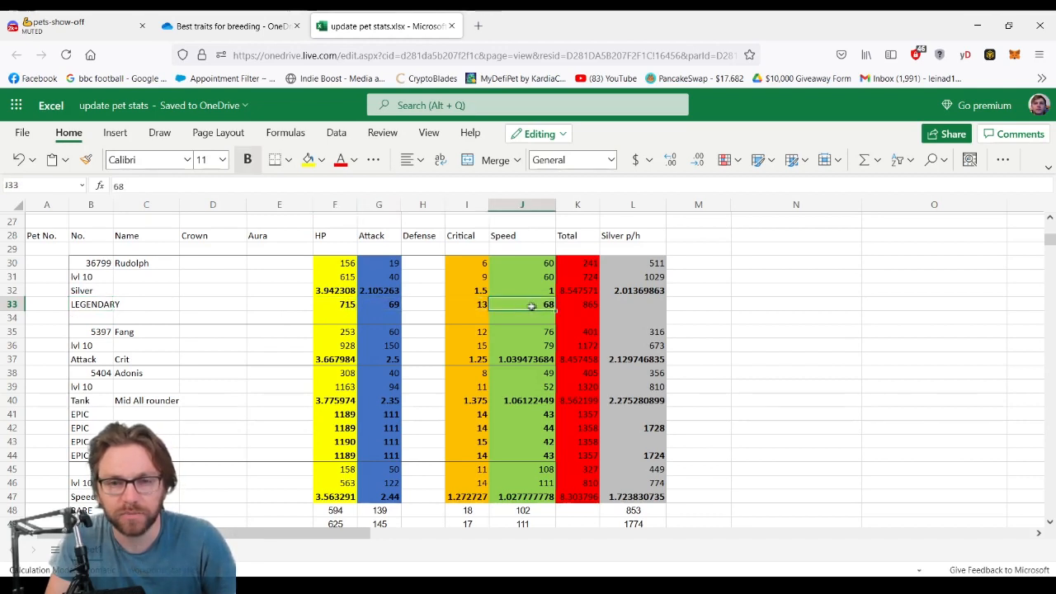
{"action": "left_click", "coordinate": [577, 317]}
{"action": "type", "text": "="}
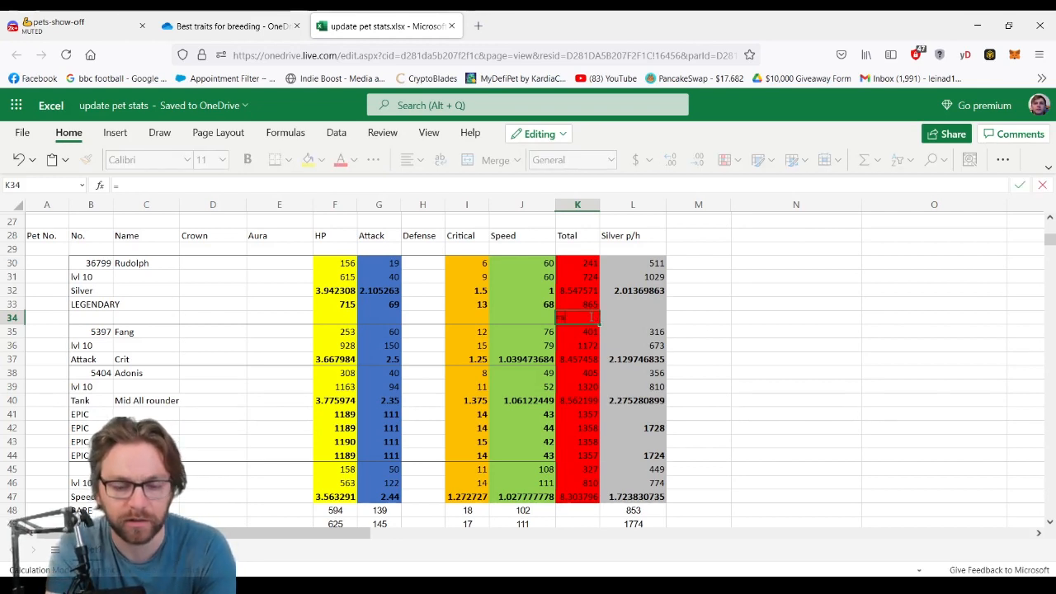
{"action": "type", "text": "sum(F34:J34"}
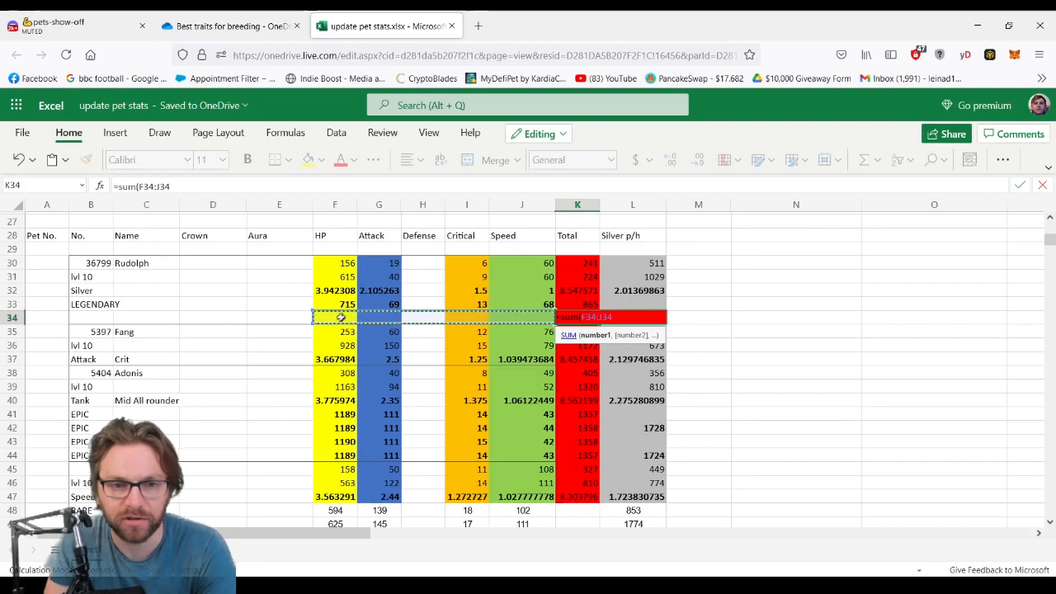
{"action": "left_click", "coordinate": [577, 331]}
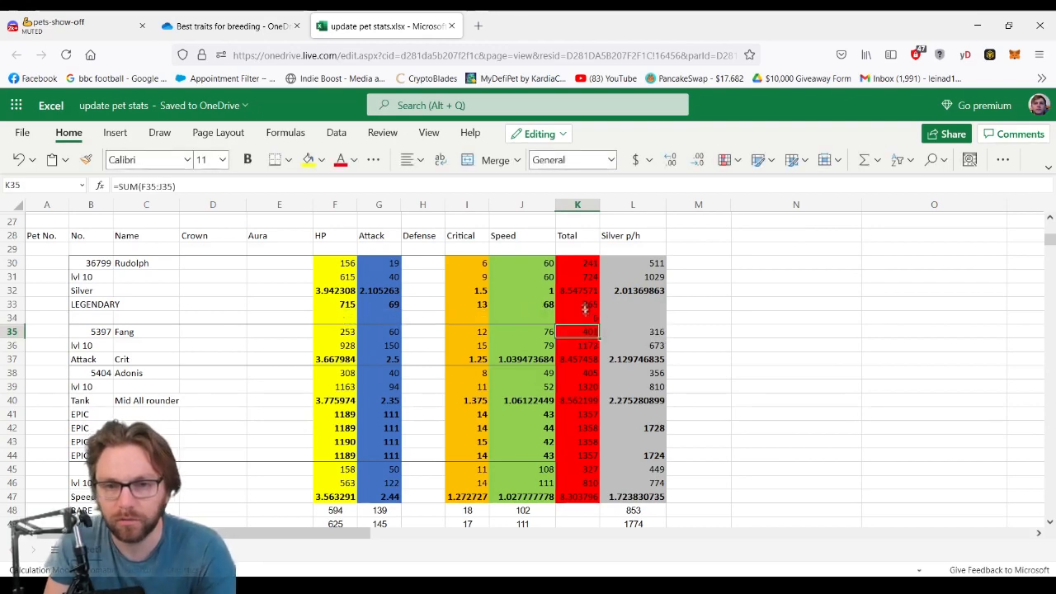
{"action": "left_click", "coordinate": [577, 303]}
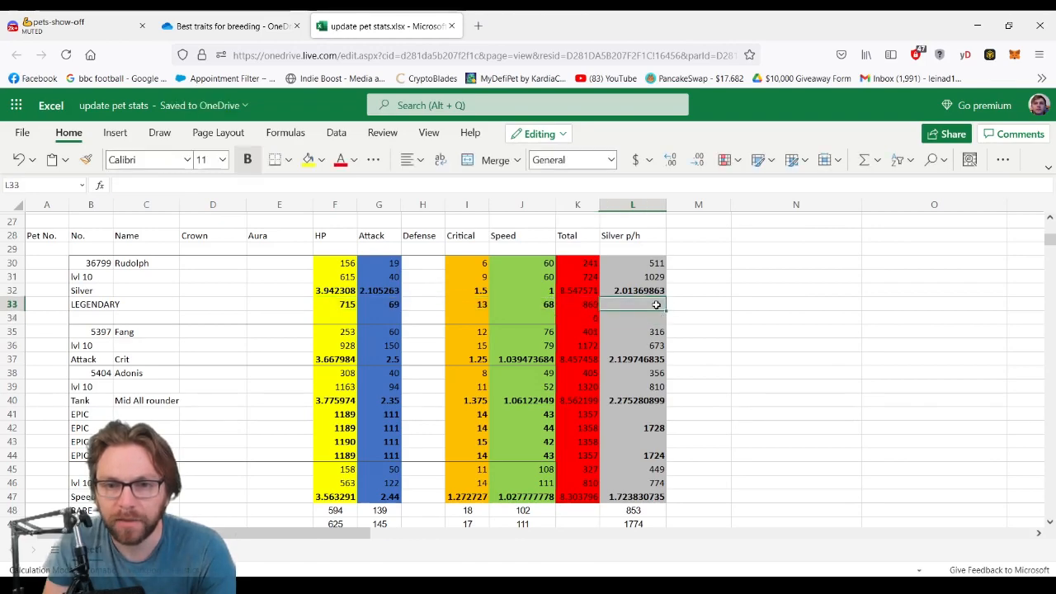
{"action": "scroll", "scroll_direction": "down", "scroll_amount": 3}
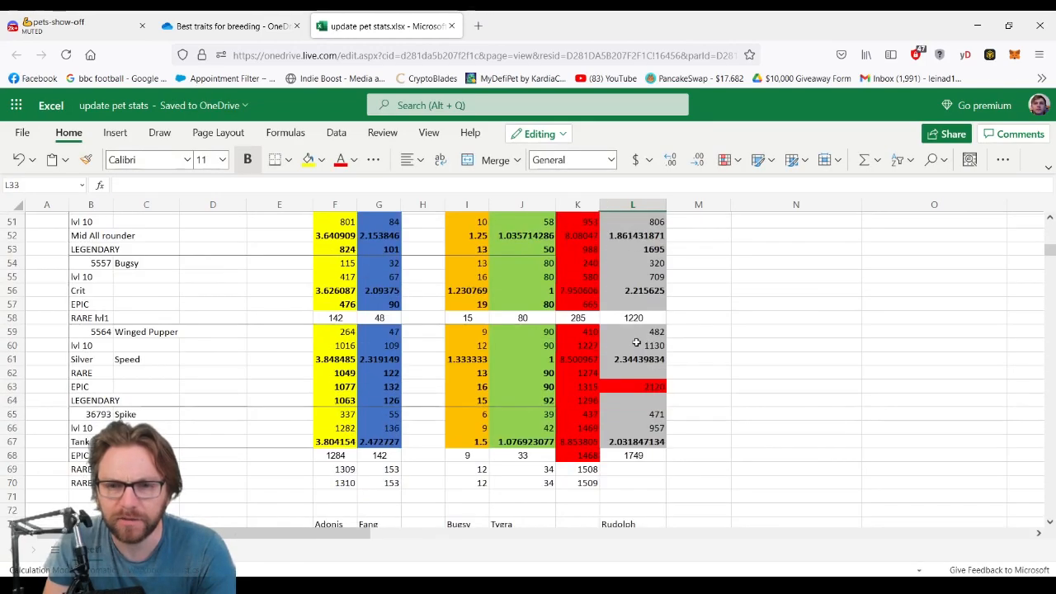
{"action": "scroll", "scroll_direction": "up", "scroll_amount": 3}
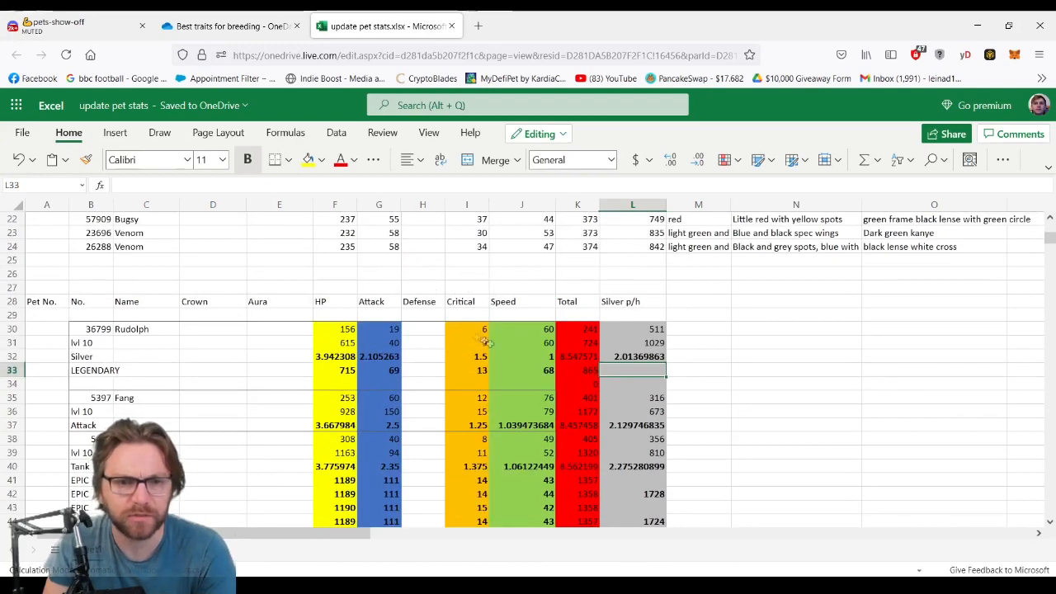
{"action": "scroll", "scroll_direction": "down", "scroll_amount": 3}
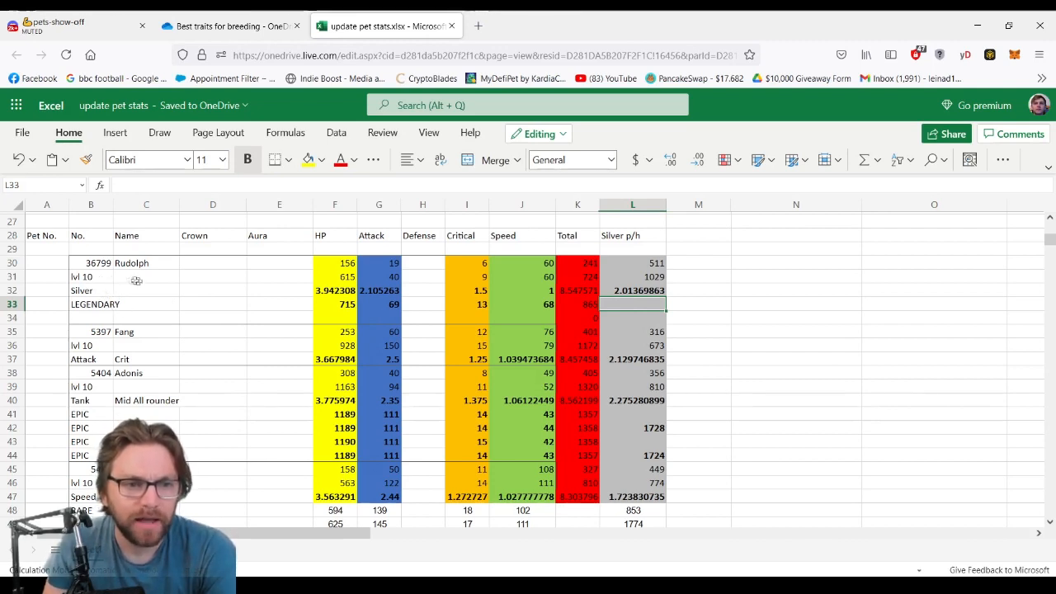
{"action": "mouse_move", "coordinate": [102, 294]}
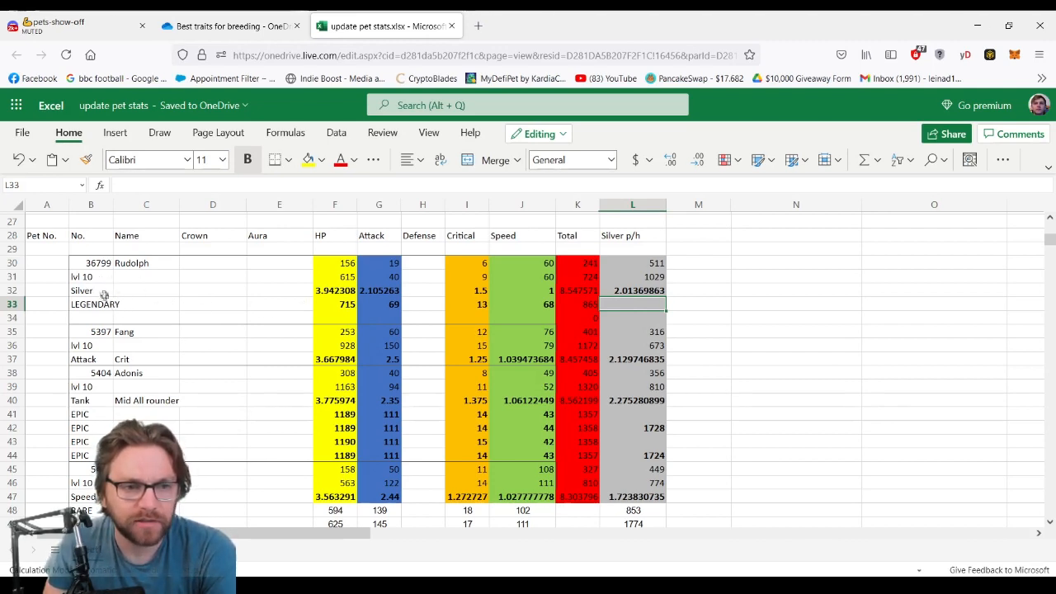
{"action": "left_click", "coordinate": [94, 303]}
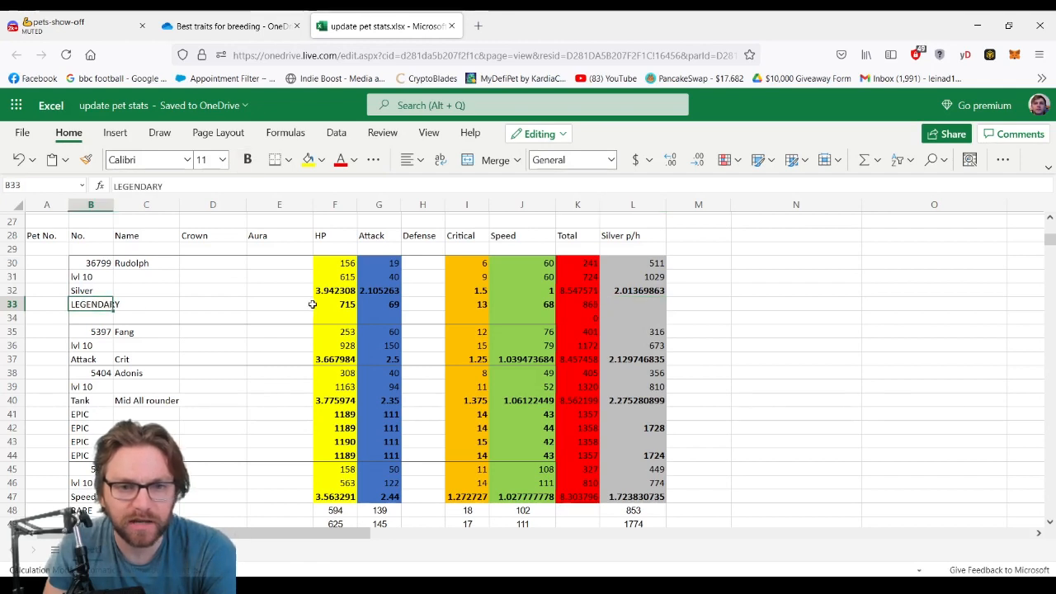
{"action": "left_click", "coordinate": [333, 303]}
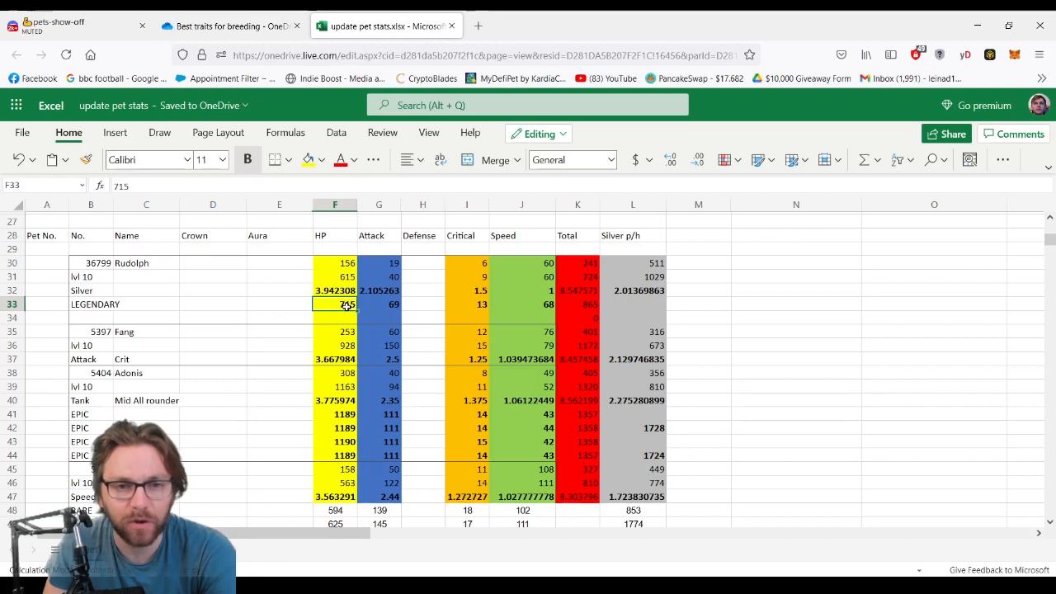
{"action": "left_click", "coordinate": [380, 304]}
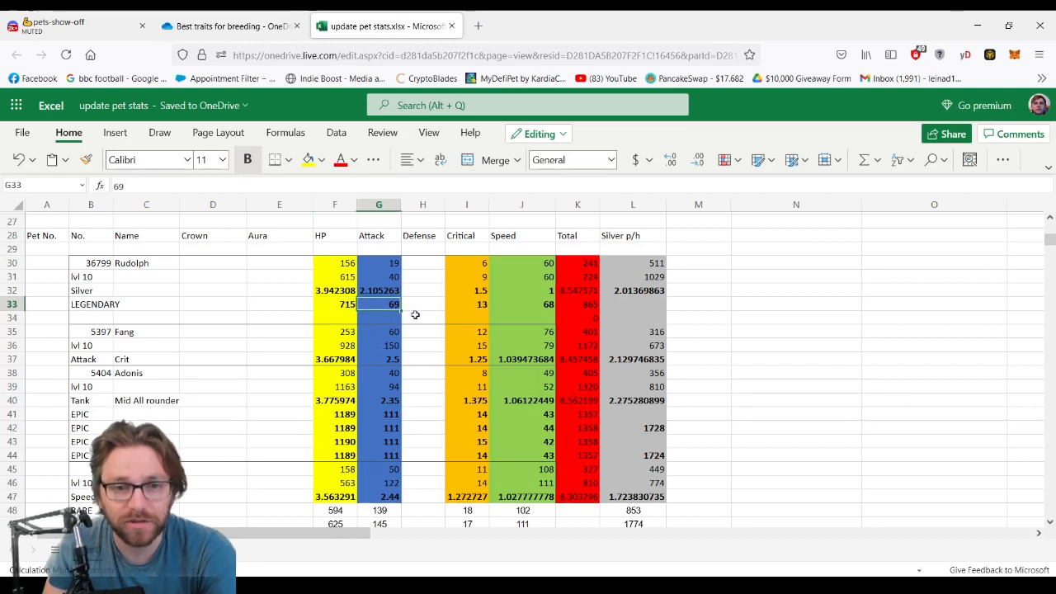
{"action": "mouse_move", "coordinate": [465, 308]}
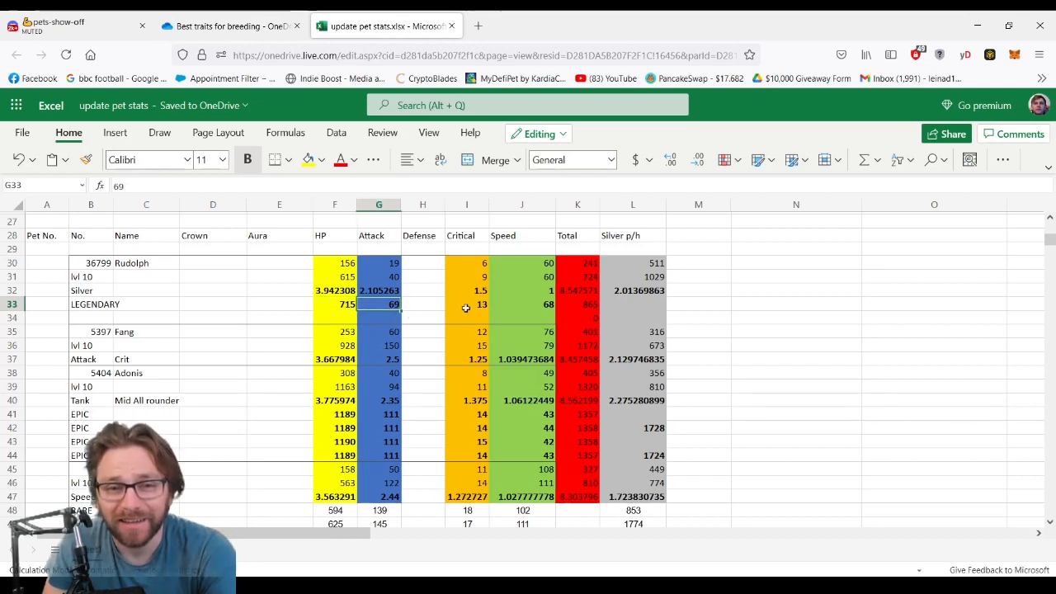
{"action": "left_click", "coordinate": [465, 303]}
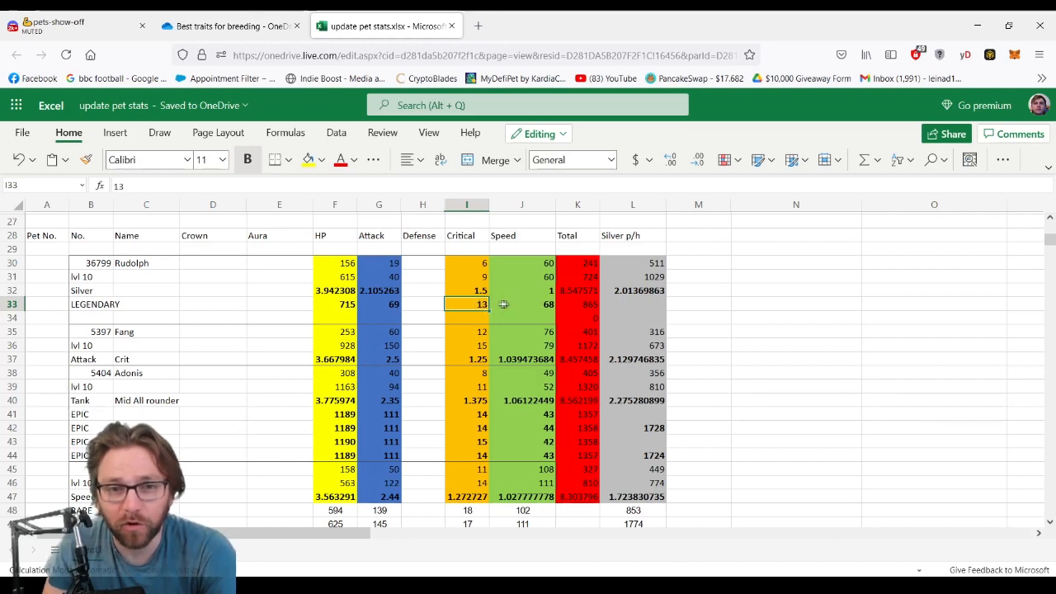
{"action": "left_click", "coordinate": [521, 303]}
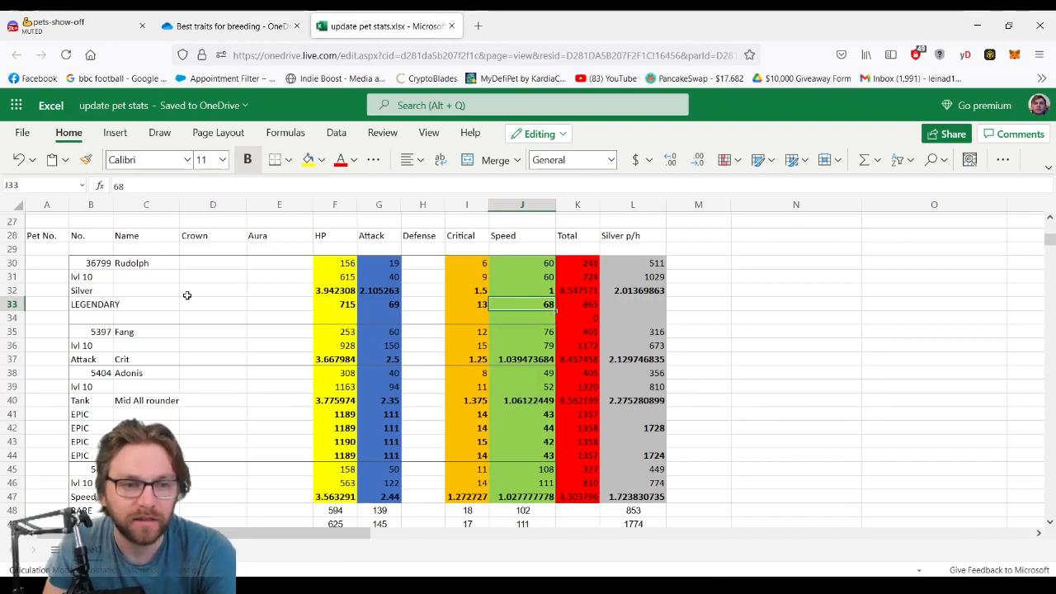
{"action": "scroll", "scroll_direction": "down", "scroll_amount": 3}
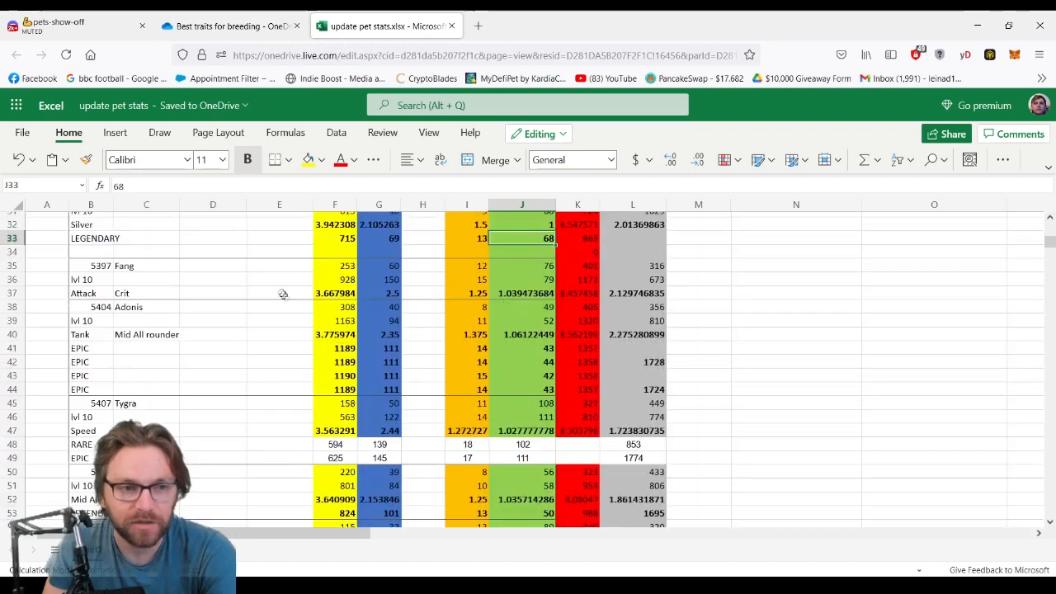
{"action": "scroll", "scroll_direction": "down", "scroll_amount": 3}
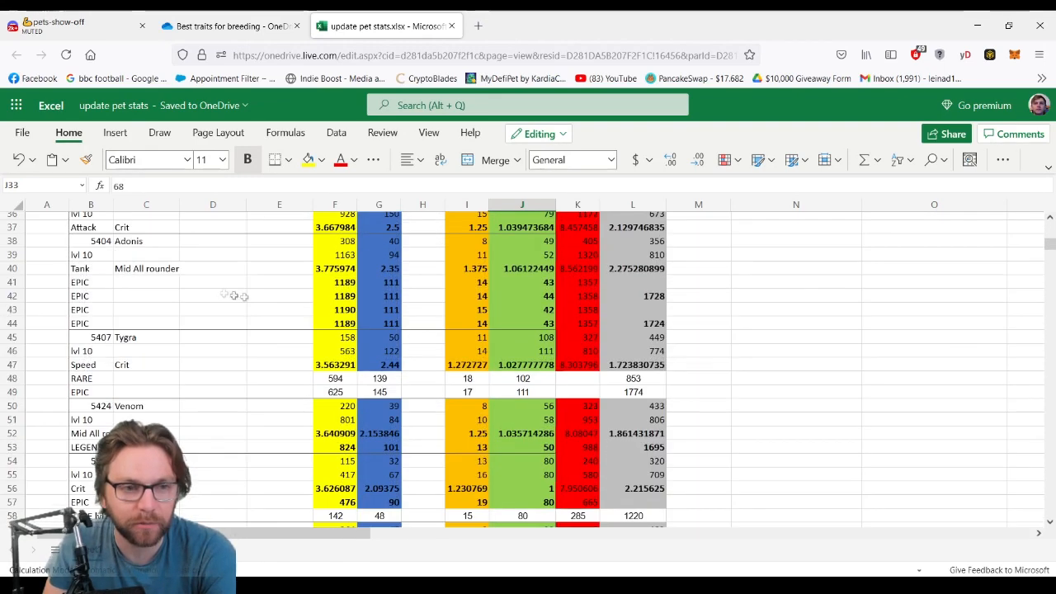
{"action": "left_click_drag", "start_coordinate": [145, 280], "coordinate": [145, 321]}
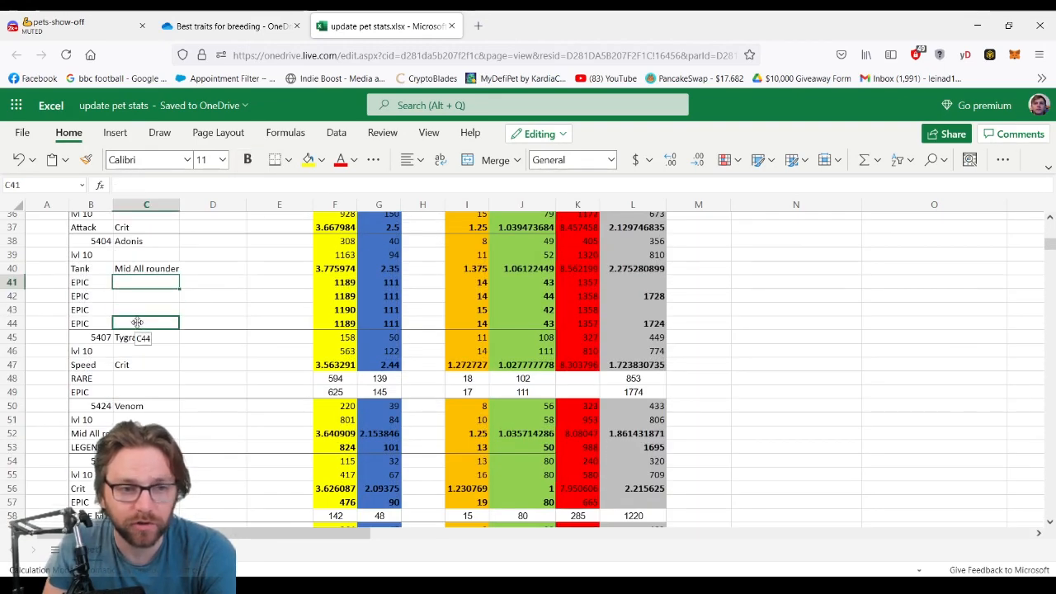
{"action": "left_click", "coordinate": [334, 295]}
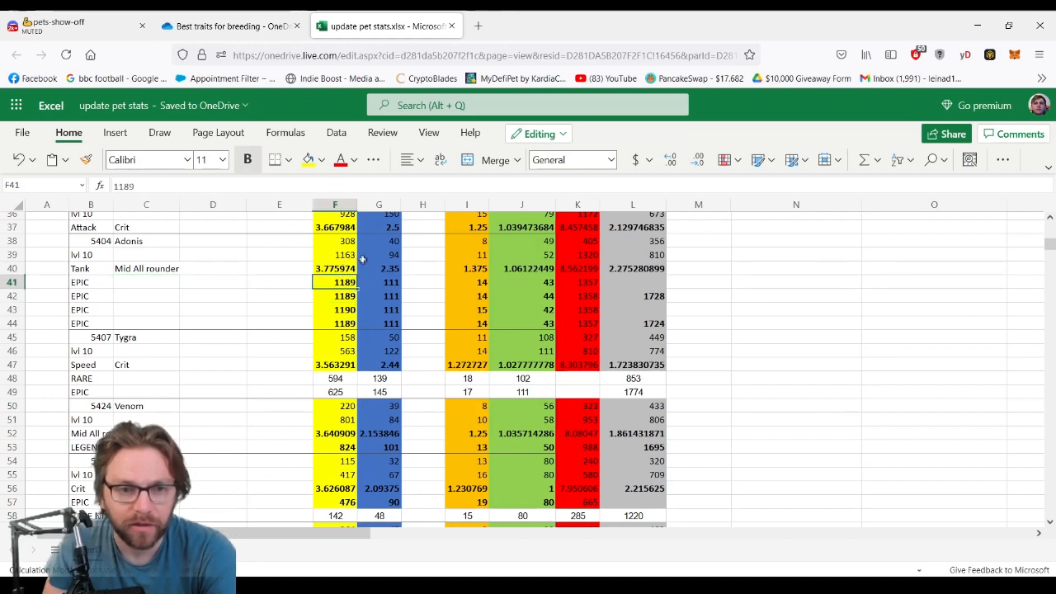
{"action": "mouse_move", "coordinate": [386, 267]}
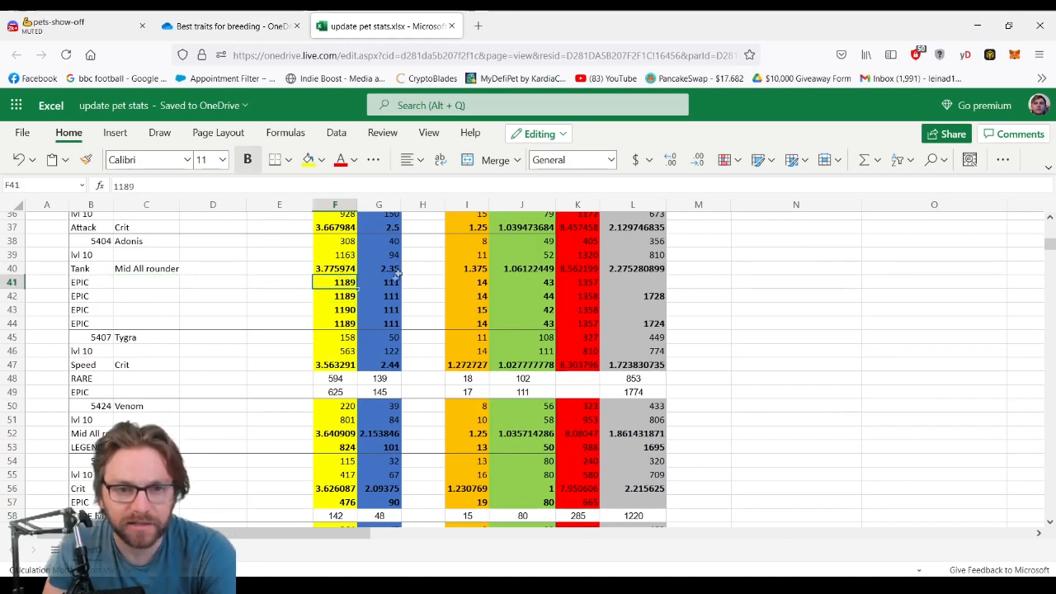
{"action": "left_click", "coordinate": [379, 267]}
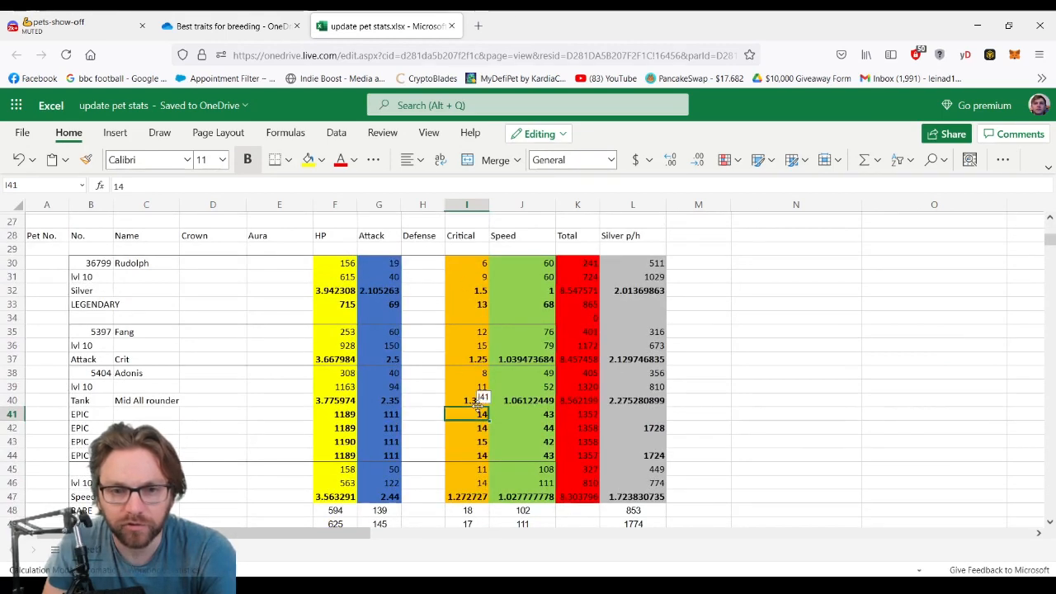
{"action": "left_click", "coordinate": [522, 414]}
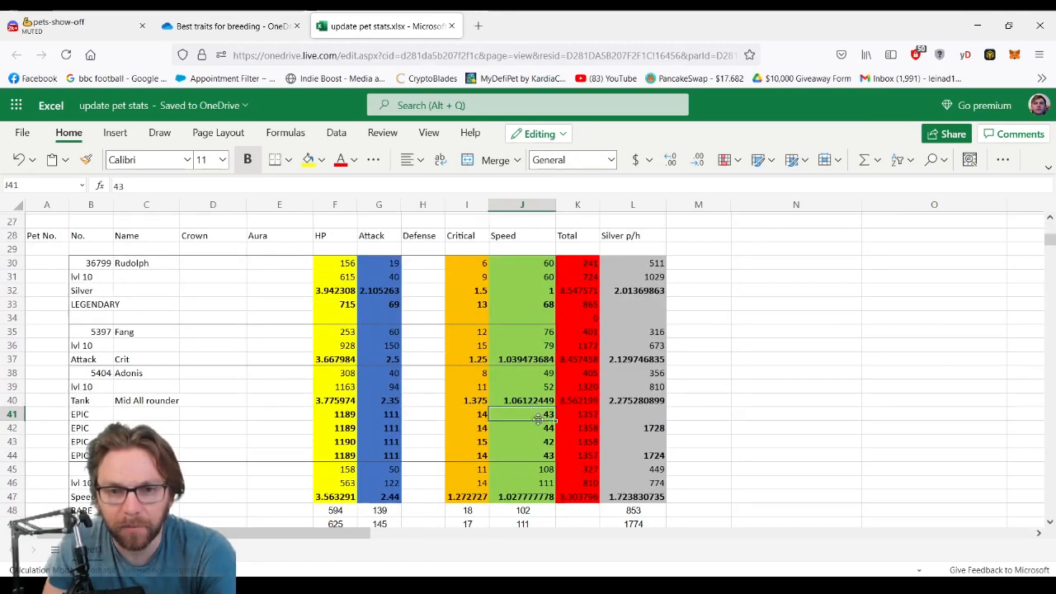
{"action": "mouse_move", "coordinate": [423, 404]}
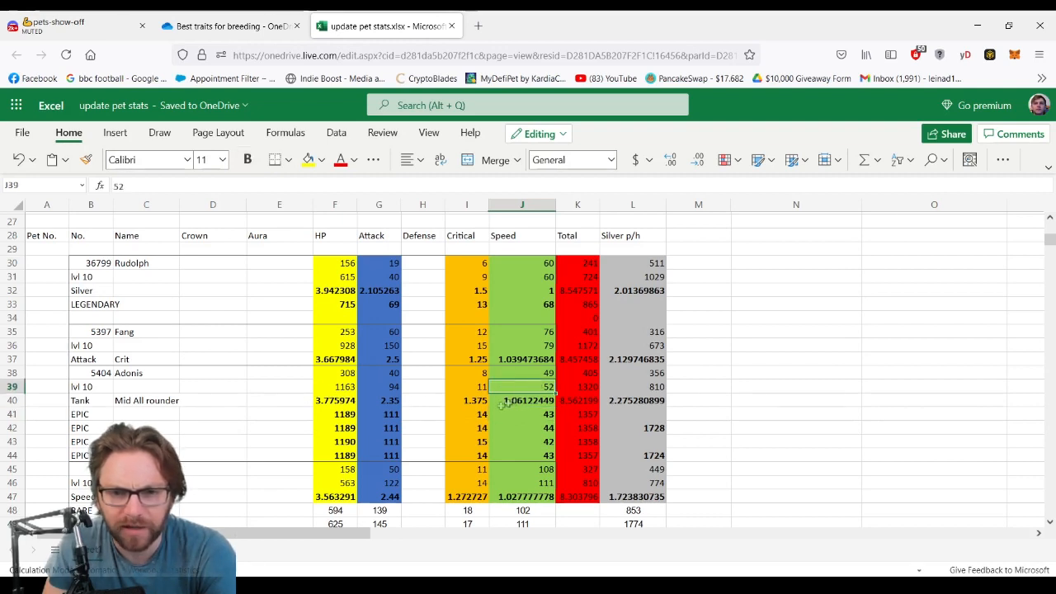
{"action": "left_click", "coordinate": [521, 442]}
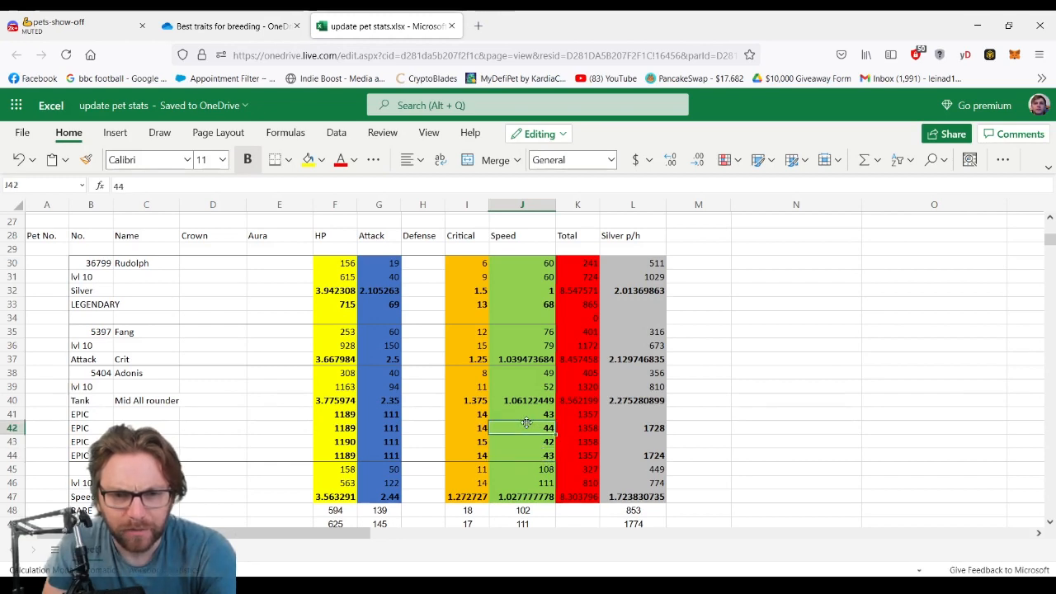
{"action": "left_click", "coordinate": [522, 412]}
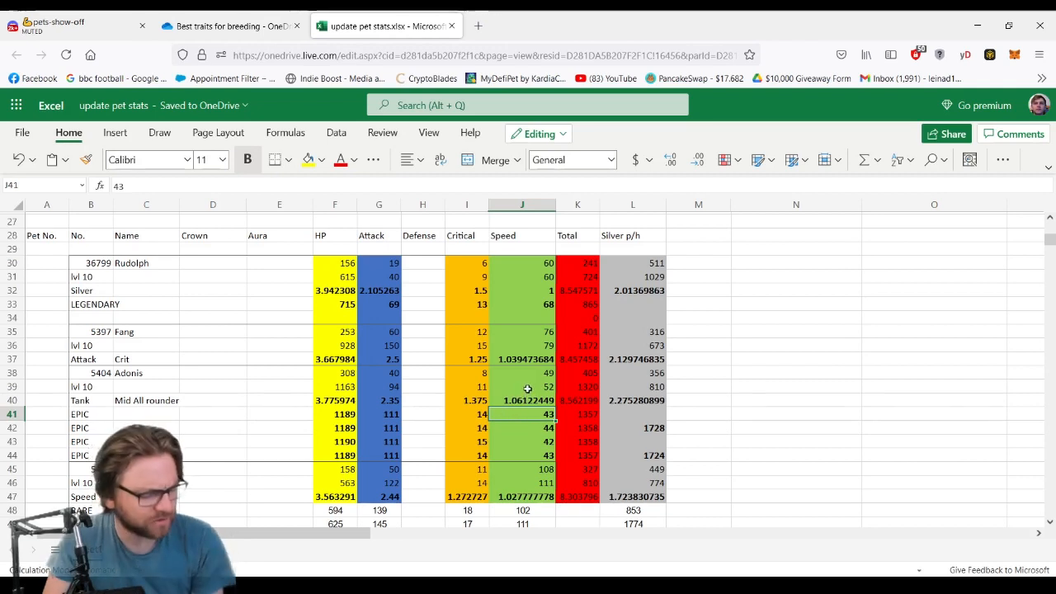
{"action": "mouse_move", "coordinate": [529, 376]}
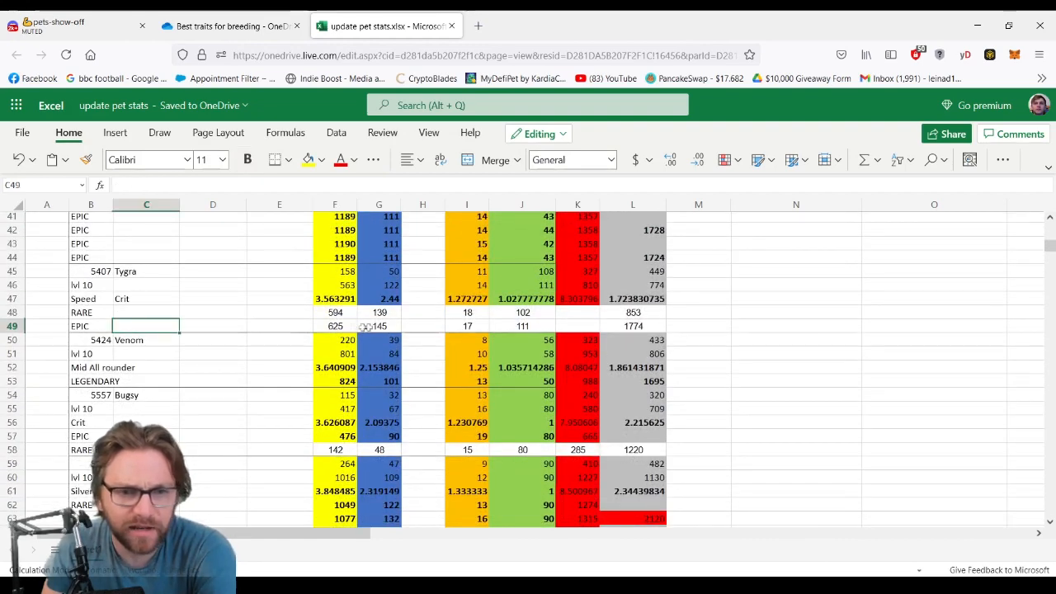
{"action": "left_click", "coordinate": [334, 312]}
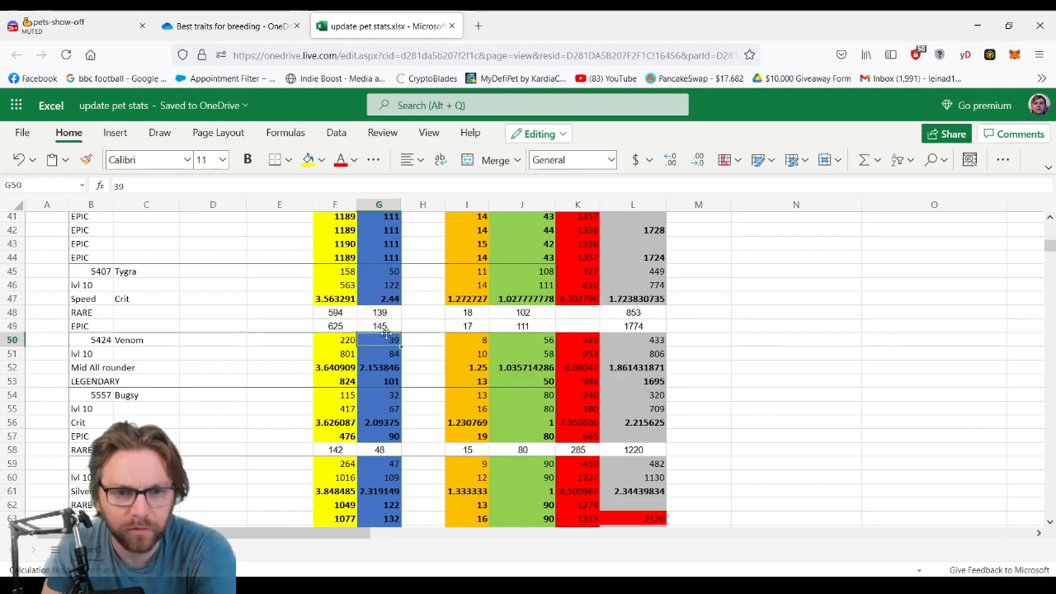
{"action": "left_click", "coordinate": [467, 283]}
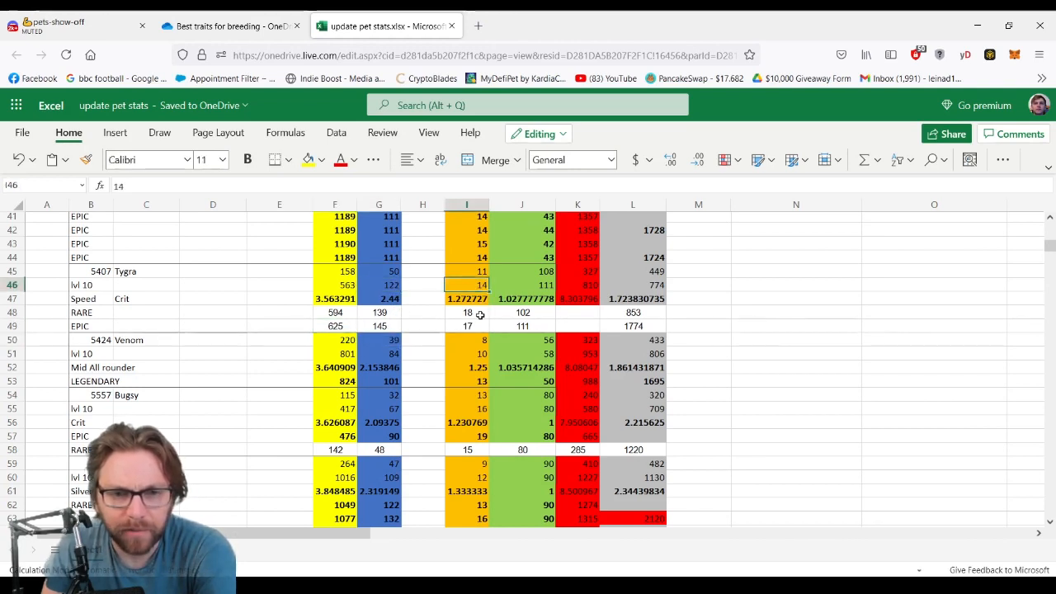
{"action": "left_click", "coordinate": [466, 312]}
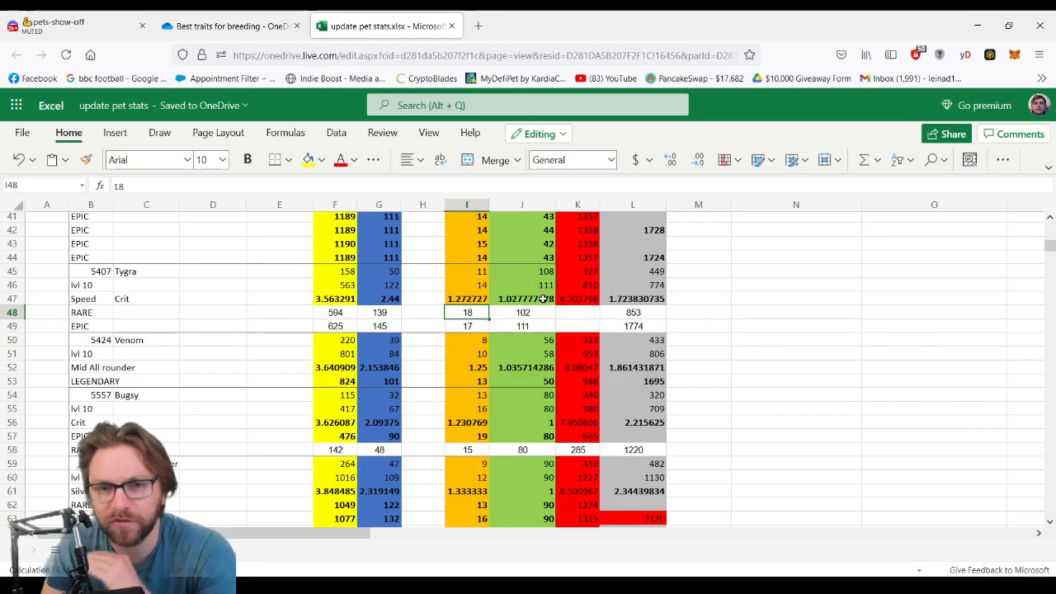
{"action": "left_click", "coordinate": [522, 312]}
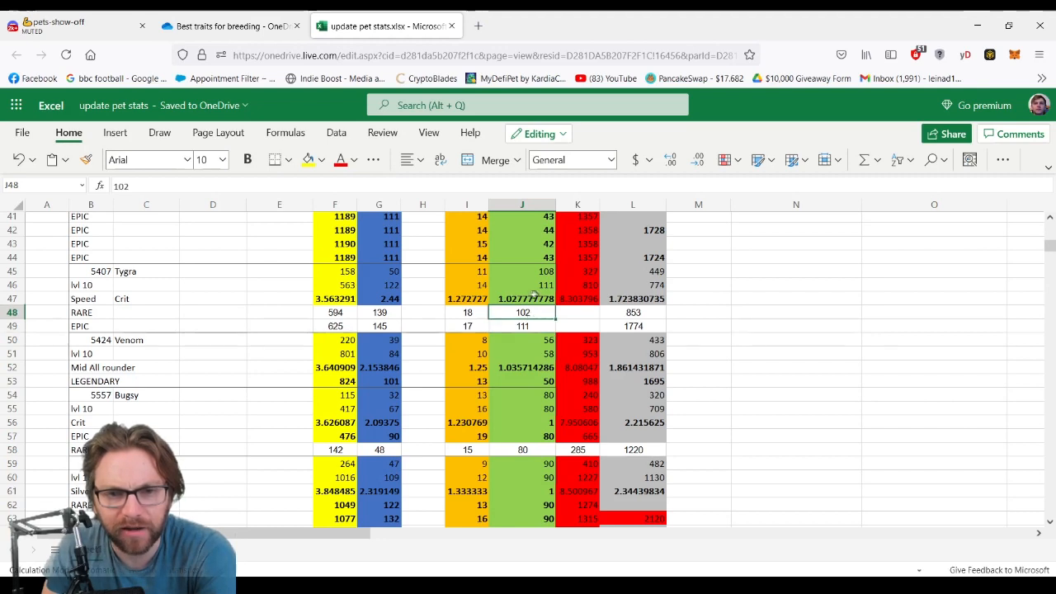
{"action": "left_click", "coordinate": [521, 326]}
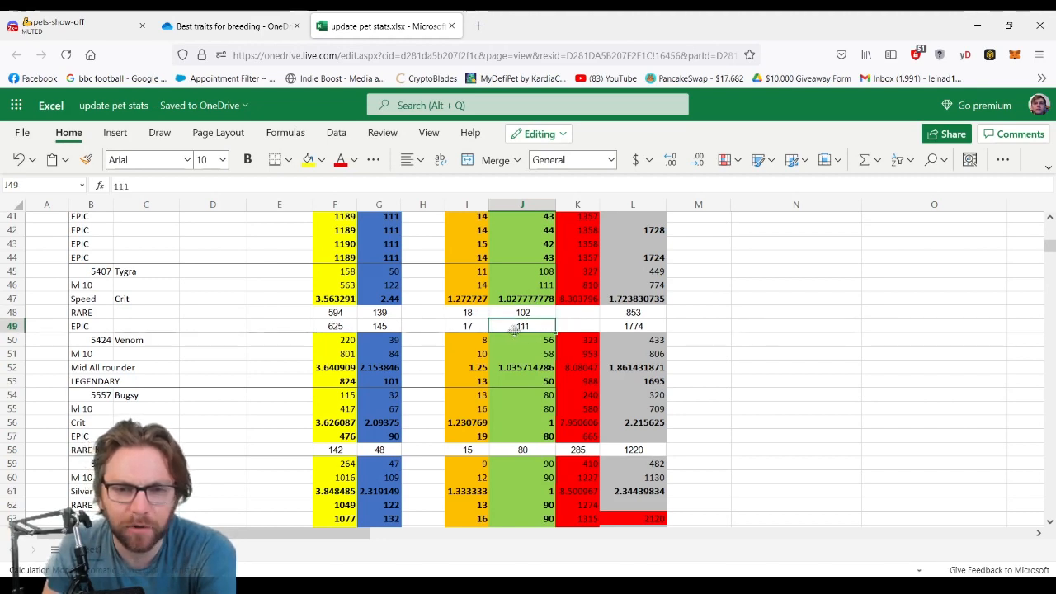
Scroll the sheet down past Winged Pupper and Spike to the pet pairing rows 56–75
{"action": "scroll", "scroll_direction": "down", "scroll_amount": 3}
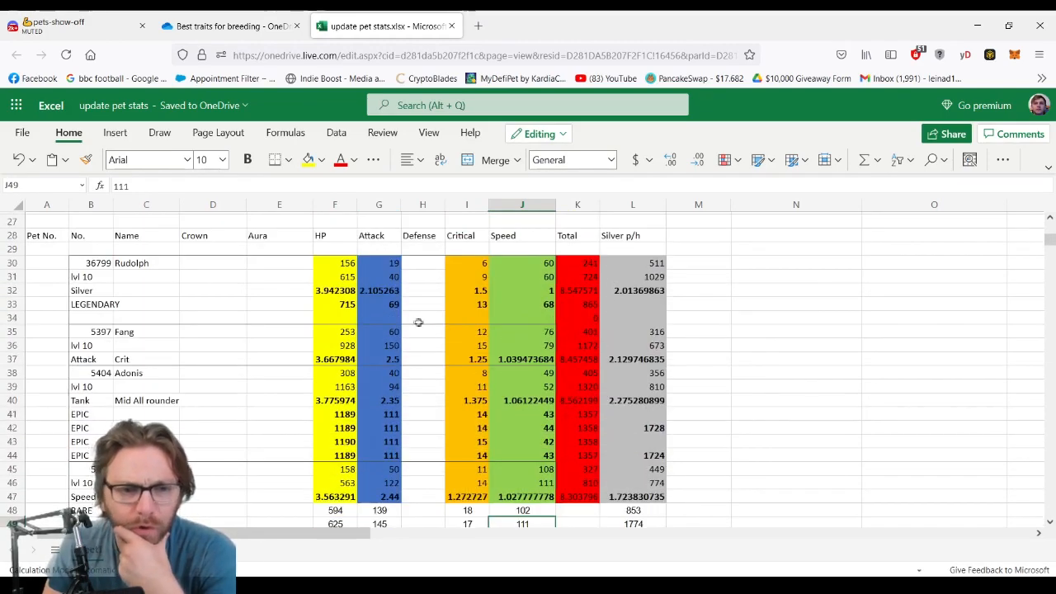
{"action": "scroll", "scroll_direction": "down", "scroll_amount": 3}
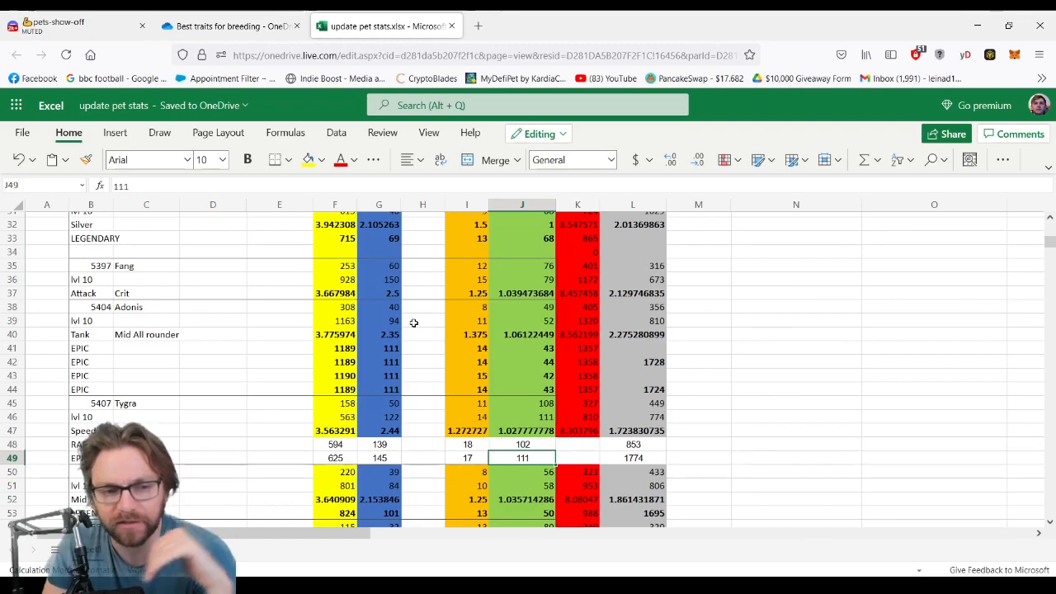
{"action": "scroll", "scroll_direction": "down", "scroll_amount": 3}
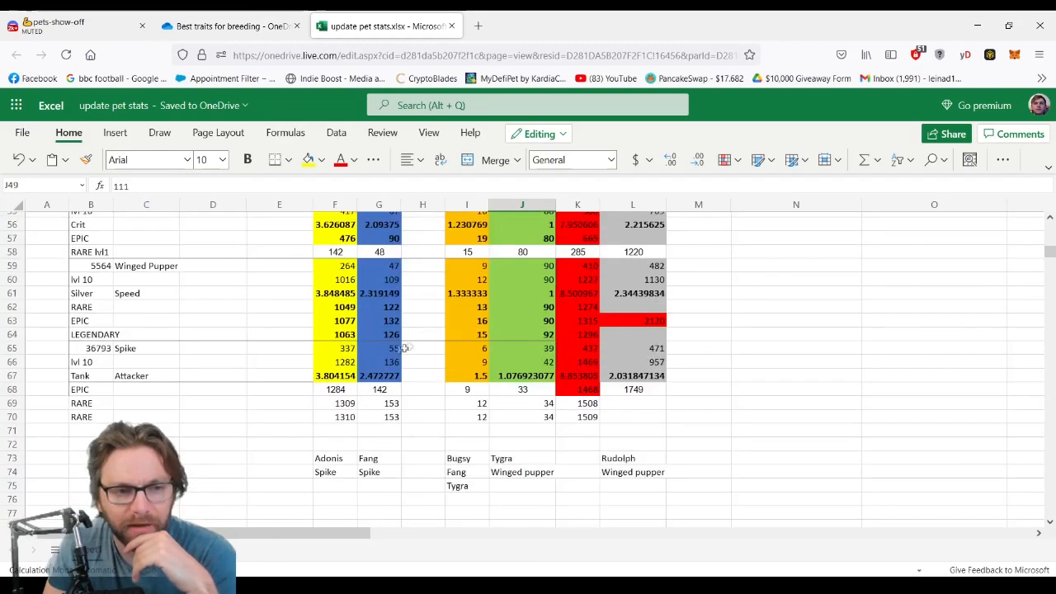
{"action": "mouse_move", "coordinate": [181, 305]}
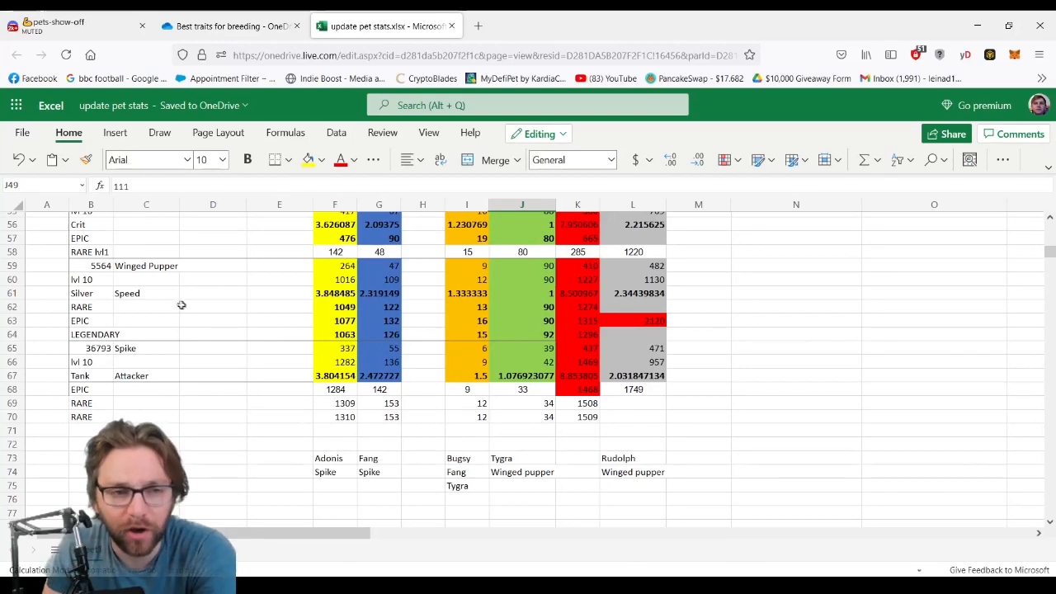
{"action": "left_click", "coordinate": [145, 305]}
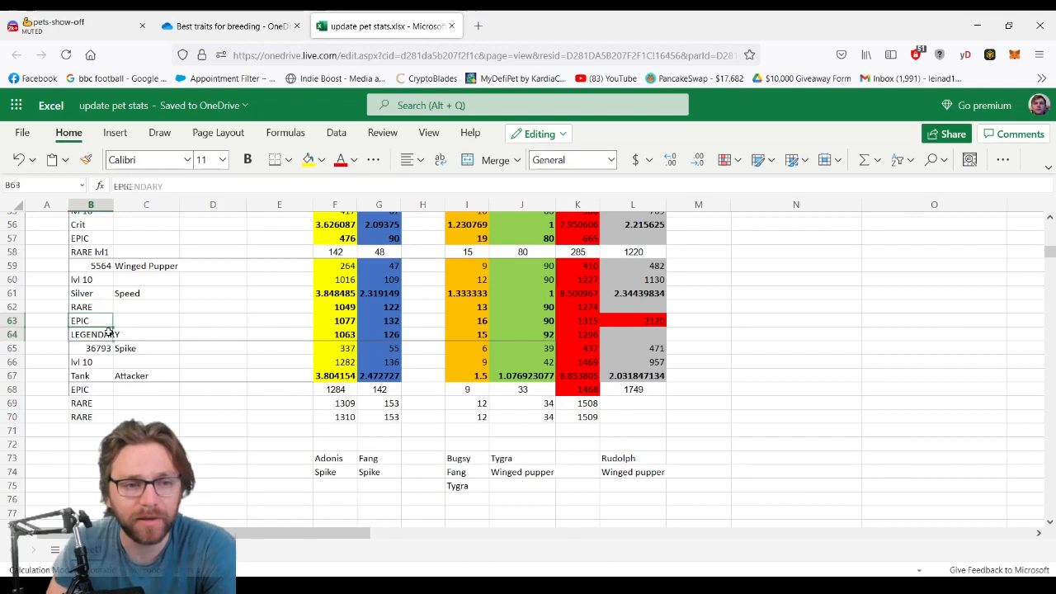
{"action": "left_click", "coordinate": [335, 307]}
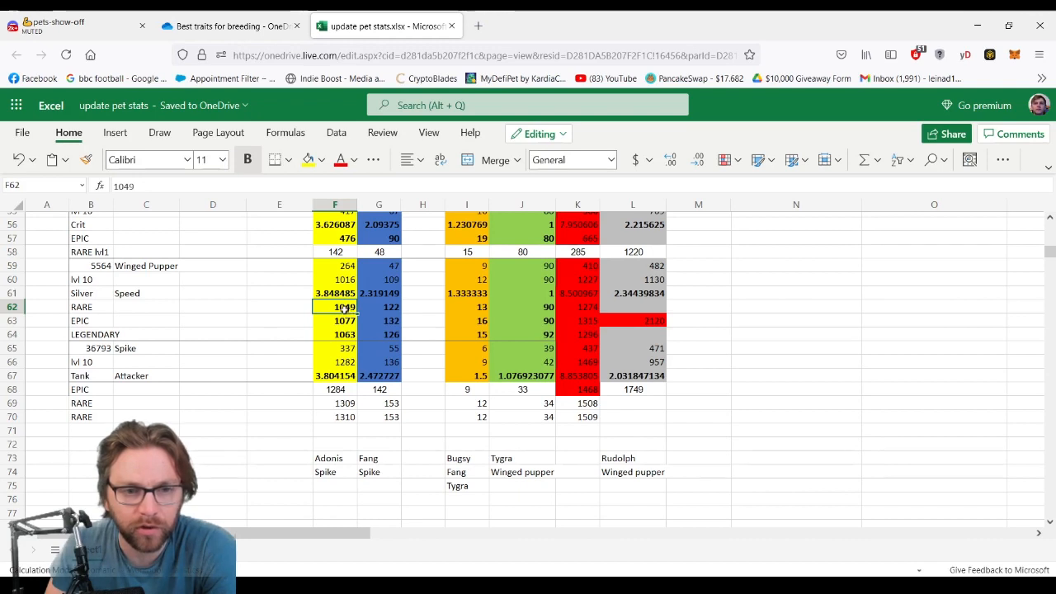
{"action": "left_click", "coordinate": [333, 320]}
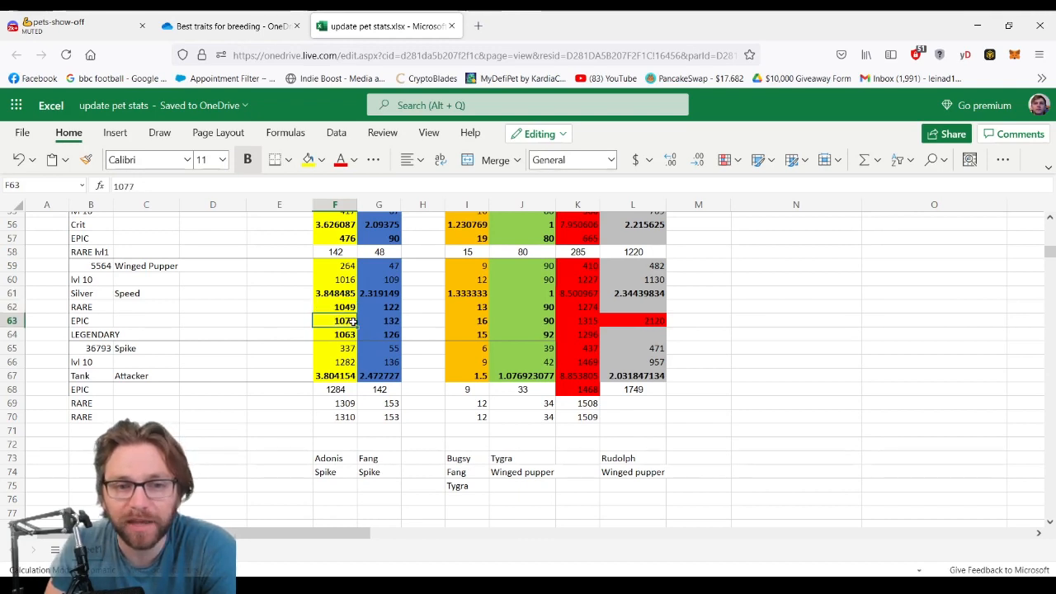
{"action": "left_click", "coordinate": [333, 333]}
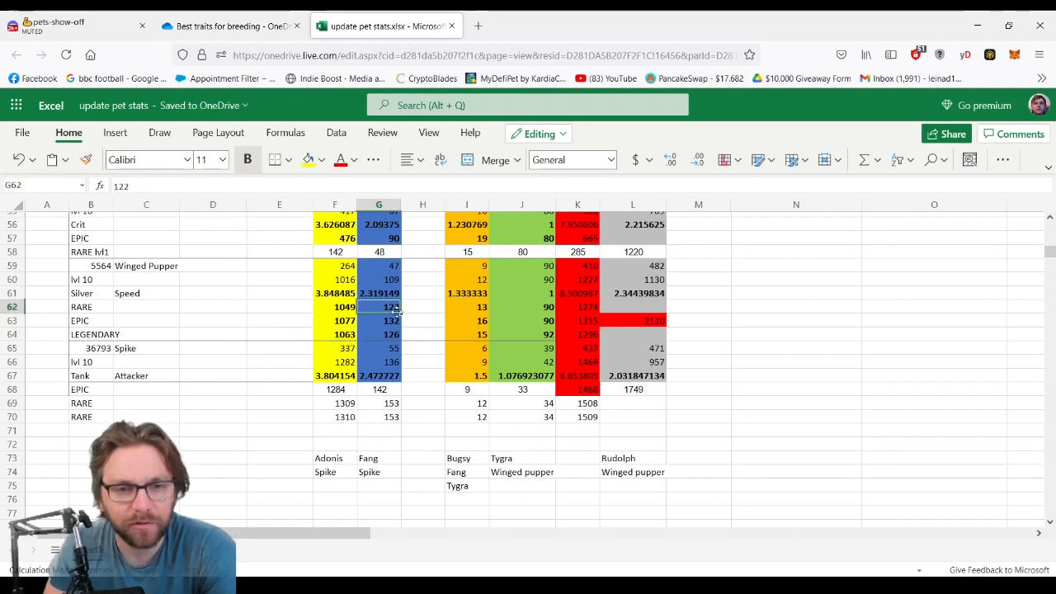
{"action": "left_click", "coordinate": [379, 320]}
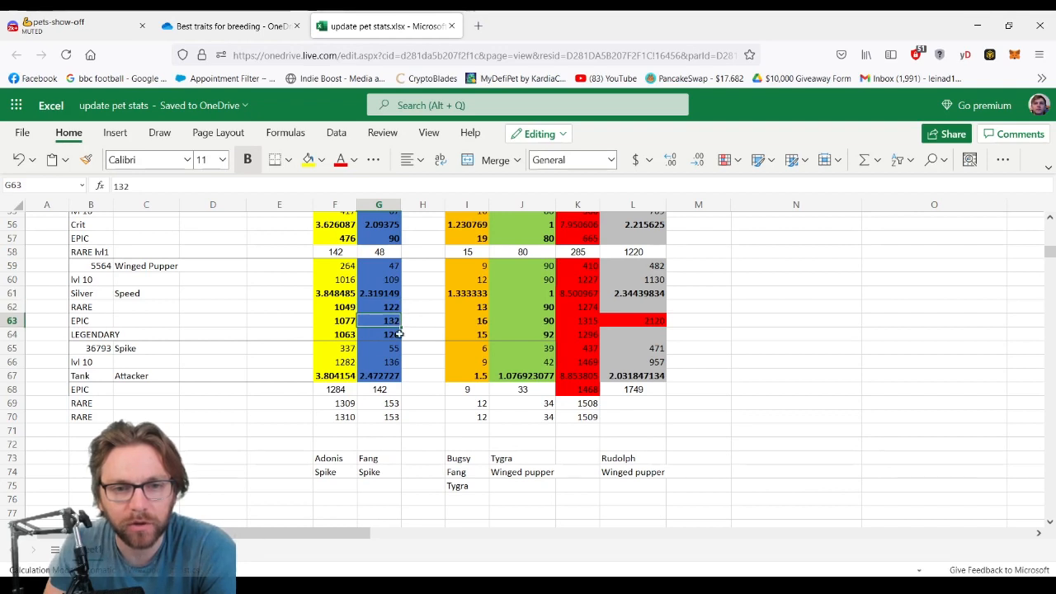
{"action": "left_click", "coordinate": [380, 334]}
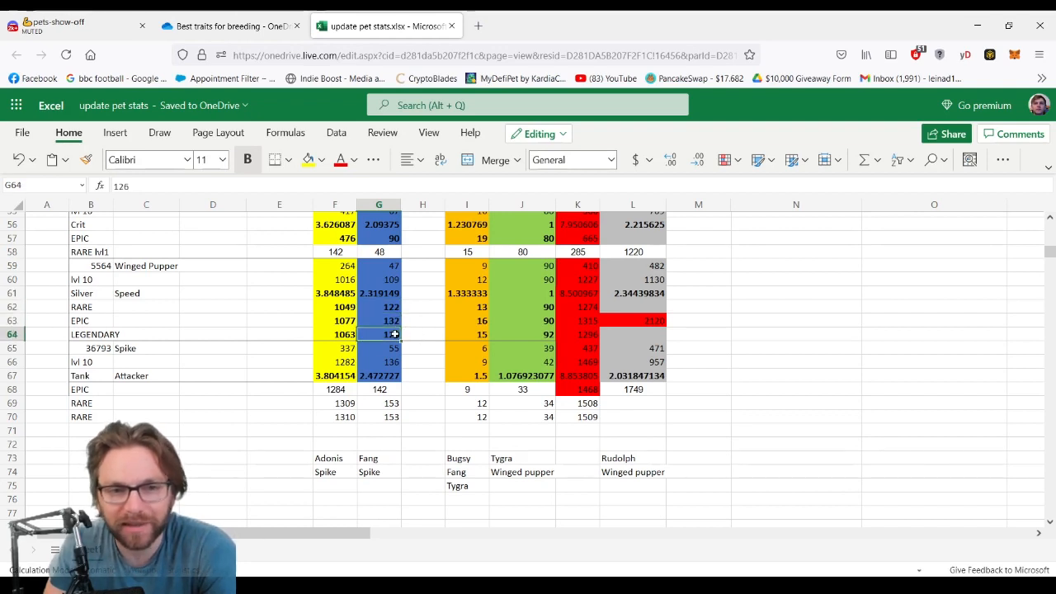
{"action": "left_click", "coordinate": [465, 306]}
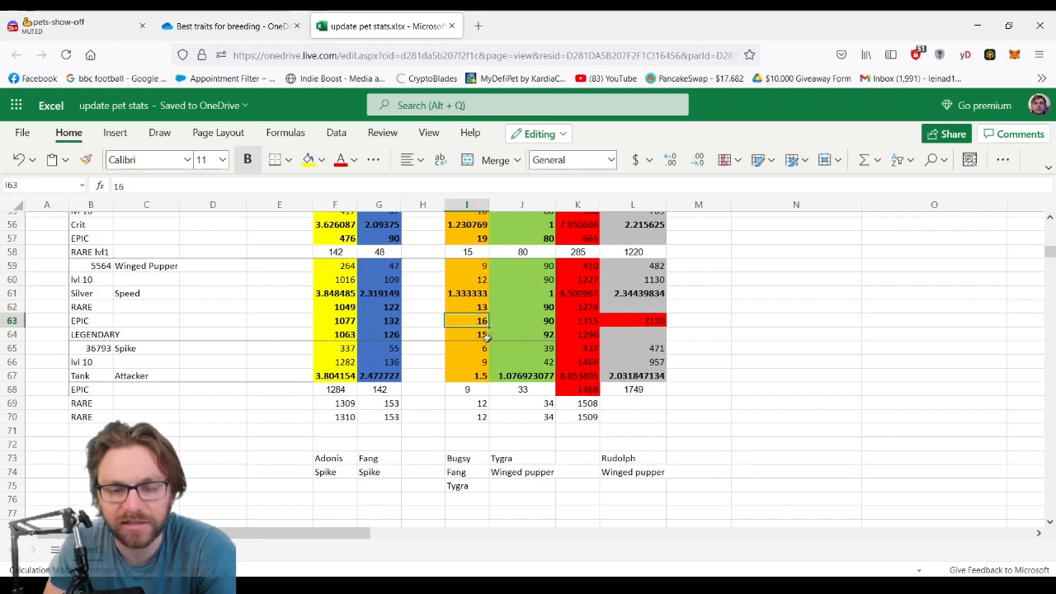
{"action": "left_click", "coordinate": [465, 333]}
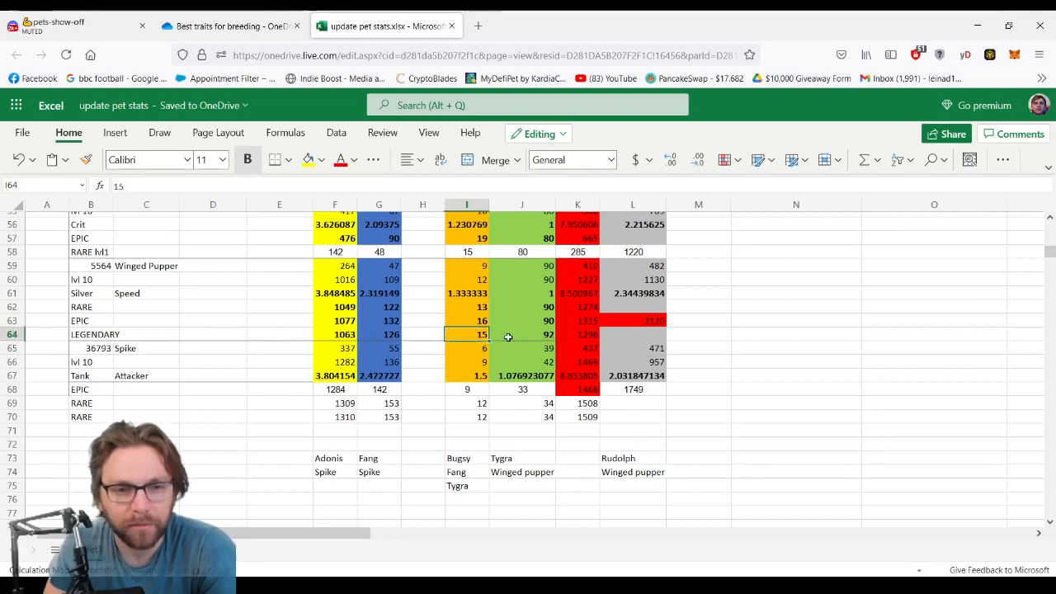
{"action": "left_click", "coordinate": [522, 333]}
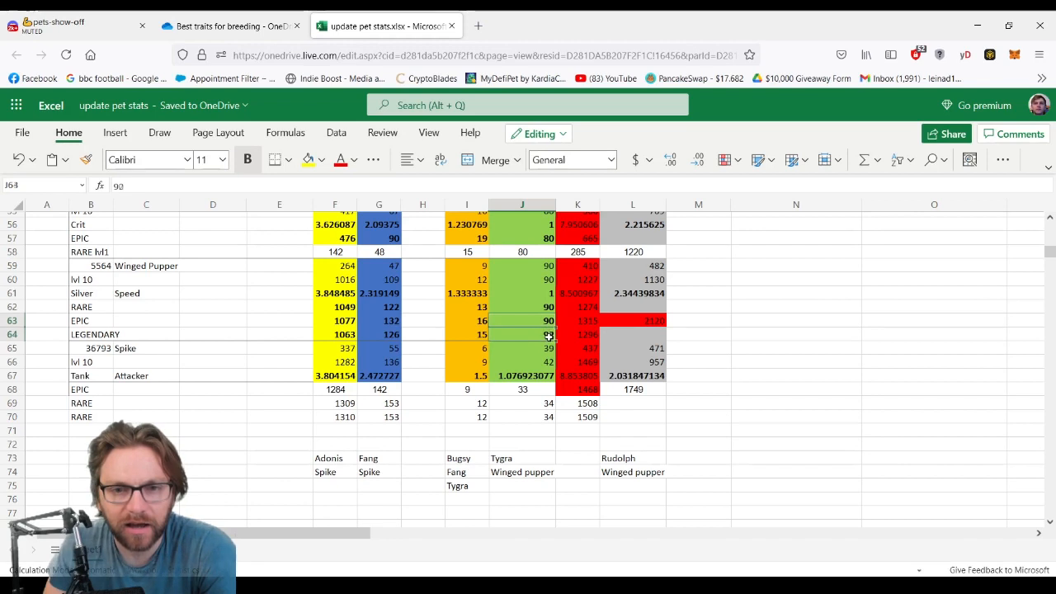
{"action": "type", "text": "92"}
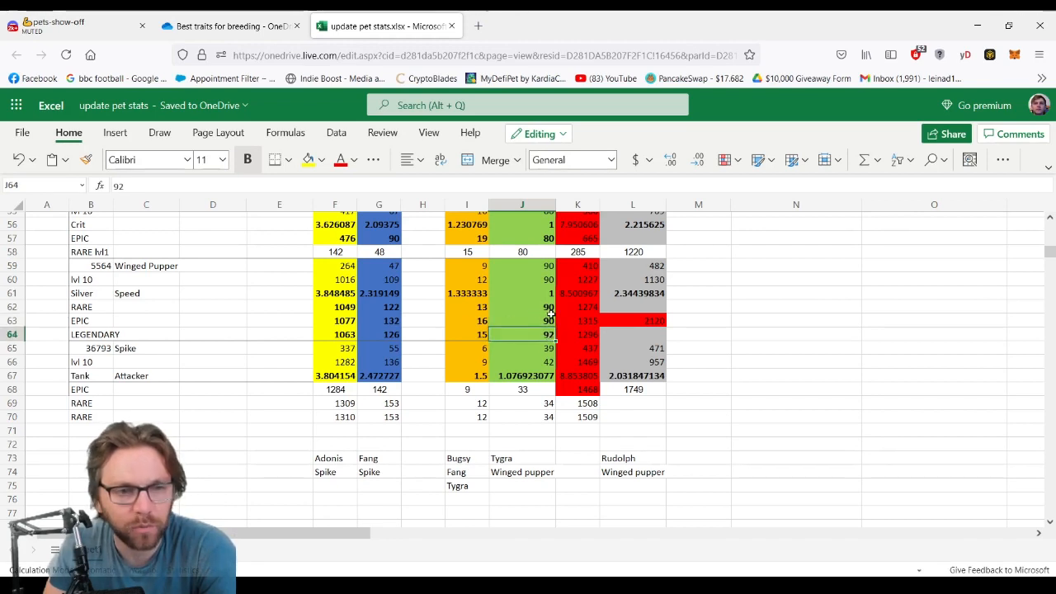
{"action": "mouse_move", "coordinate": [564, 327]}
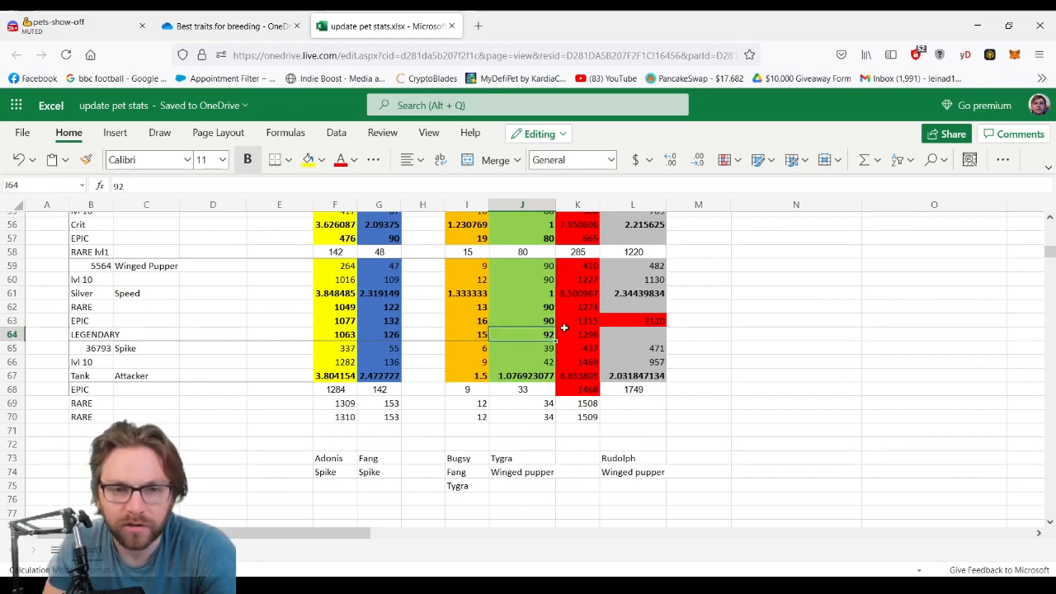
{"action": "mouse_move", "coordinate": [547, 333]}
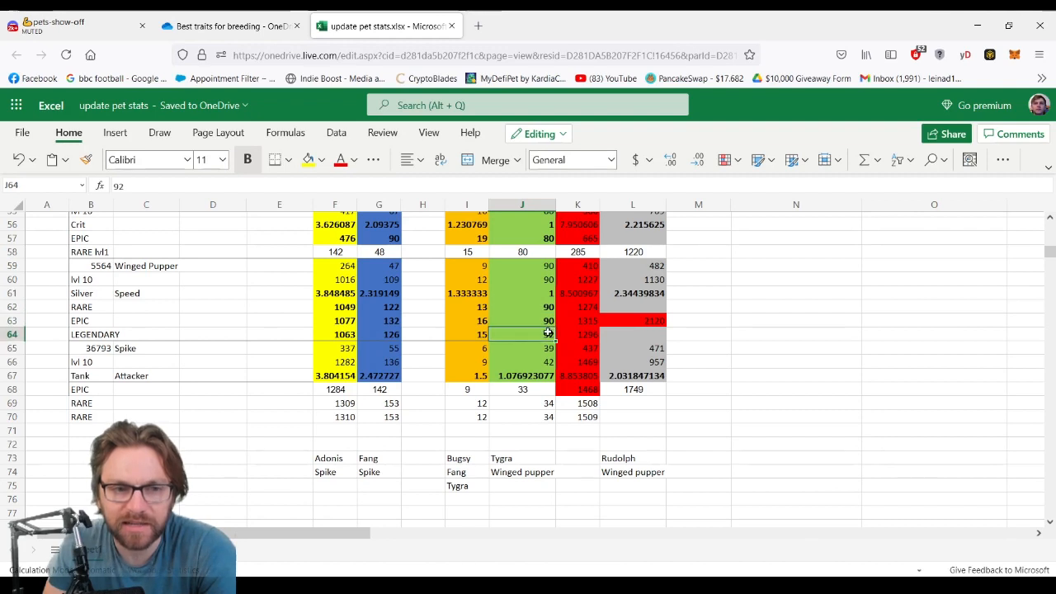
{"action": "type", "text": "92"}
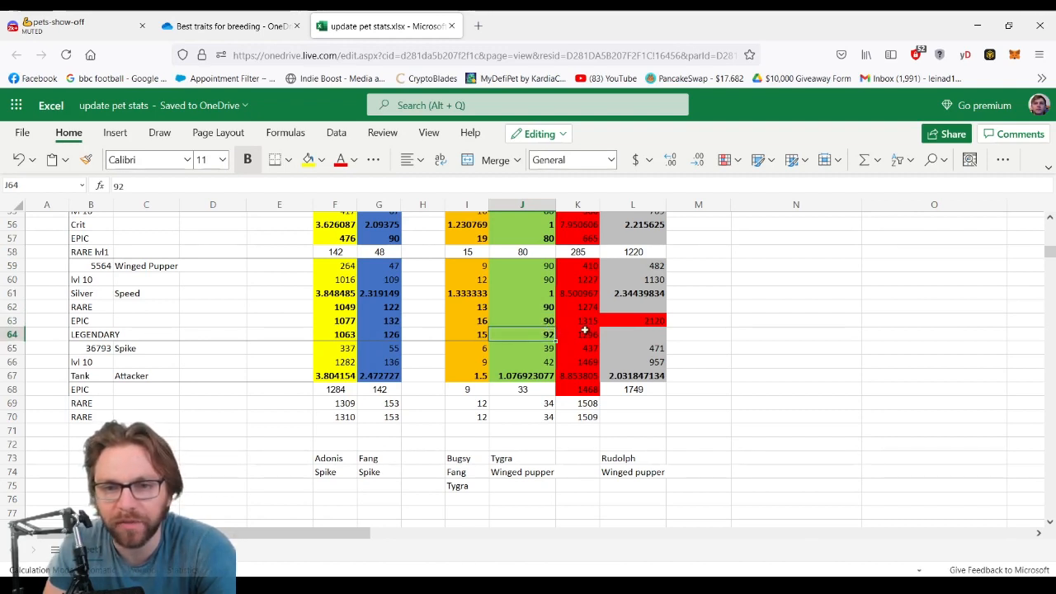
{"action": "scroll", "scroll_direction": "down", "scroll_amount": 3}
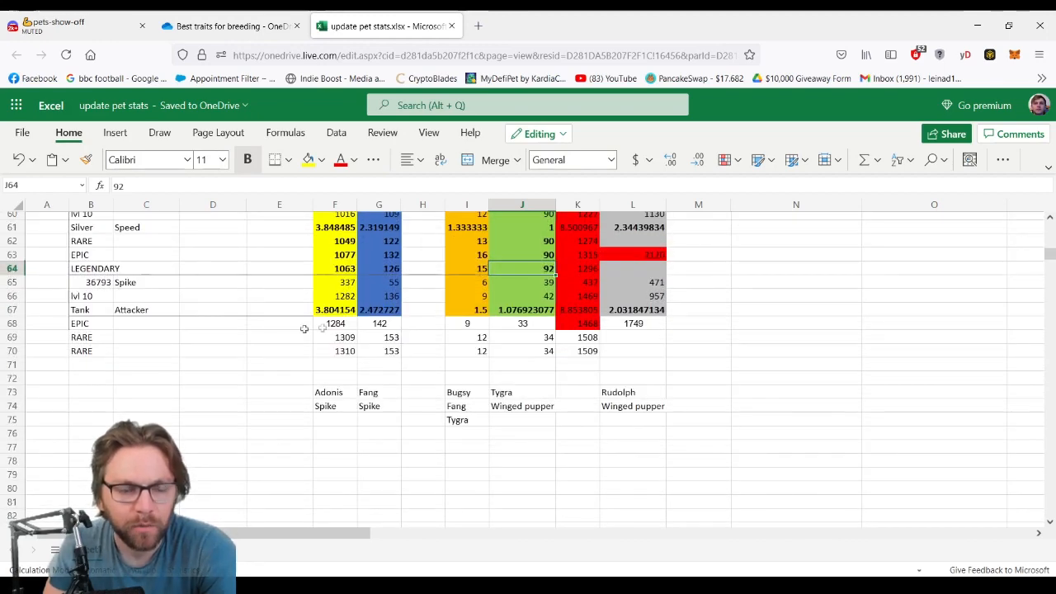
{"action": "left_click", "coordinate": [335, 321]}
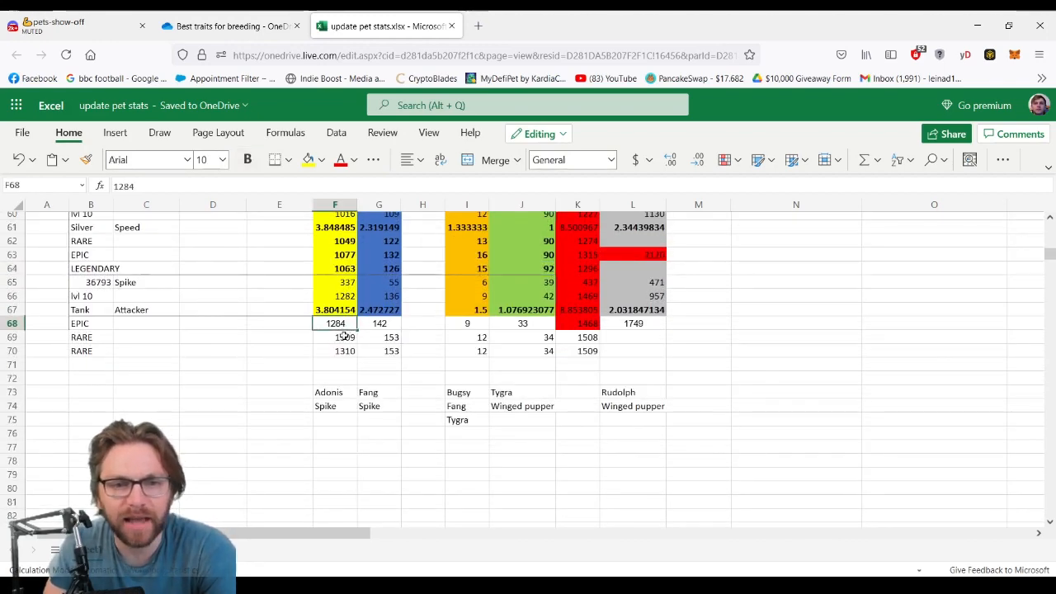
{"action": "left_click", "coordinate": [335, 336]}
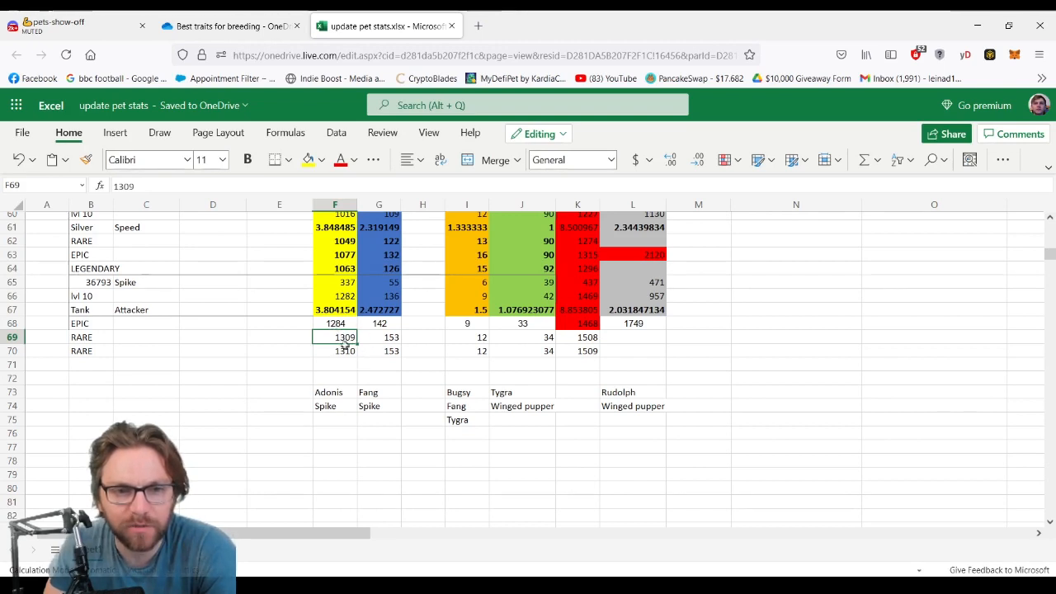
{"action": "left_click", "coordinate": [333, 321]}
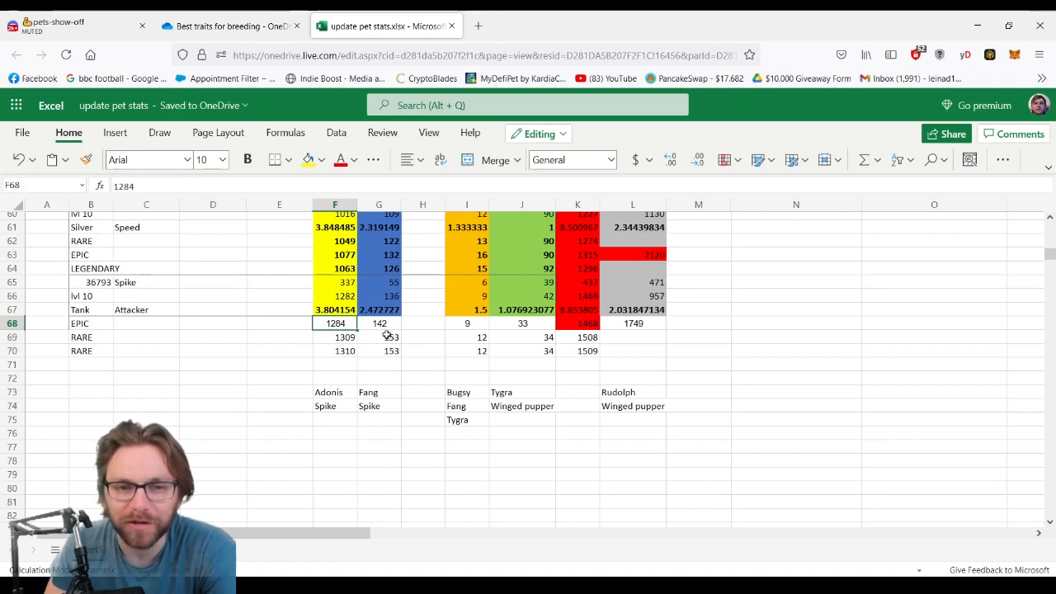
{"action": "left_click", "coordinate": [379, 336]}
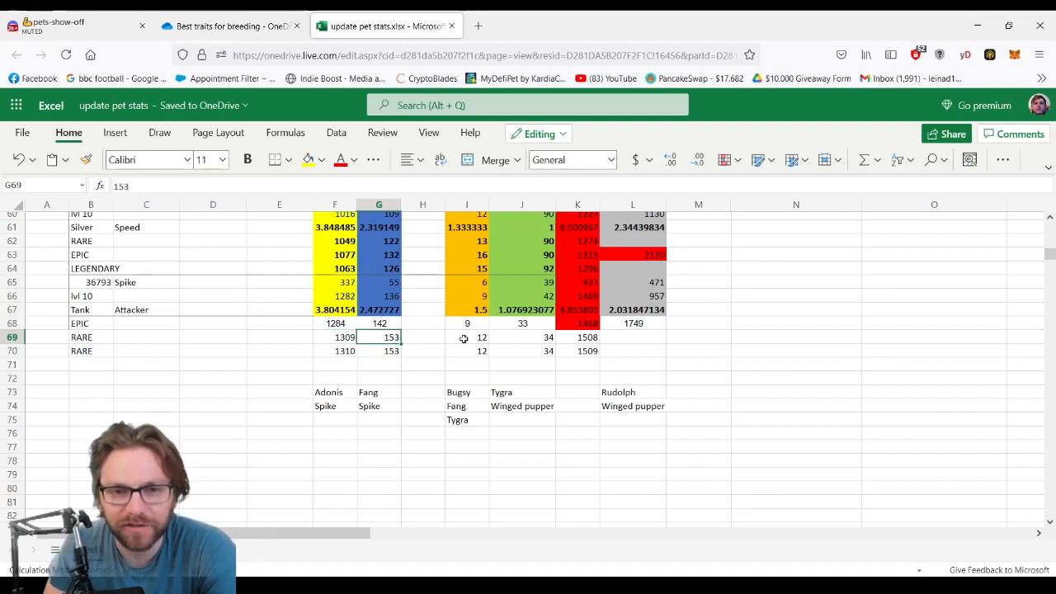
{"action": "mouse_move", "coordinate": [293, 344]}
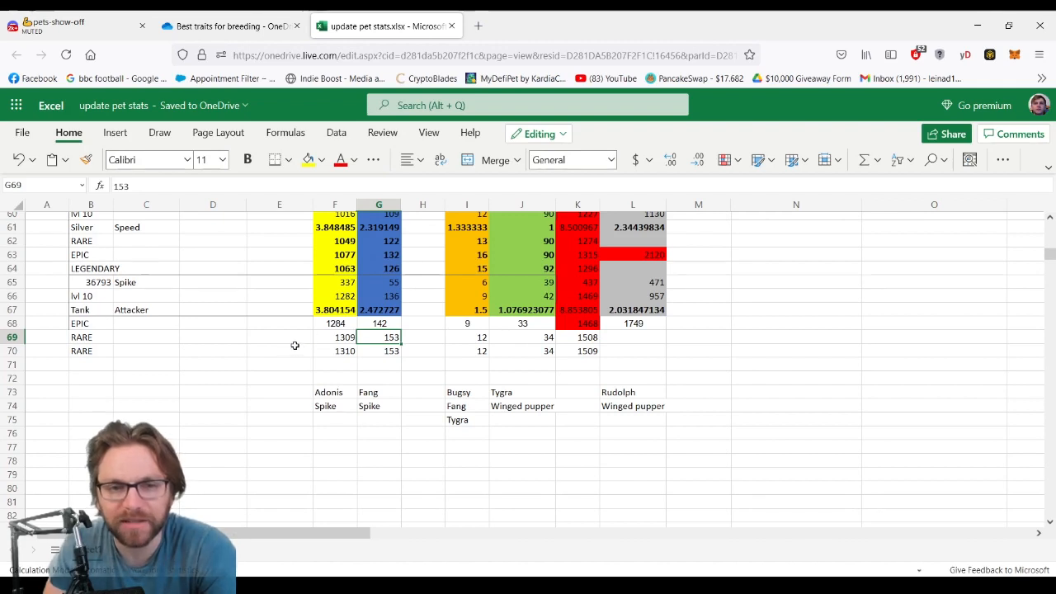
{"action": "left_click", "coordinate": [379, 323]}
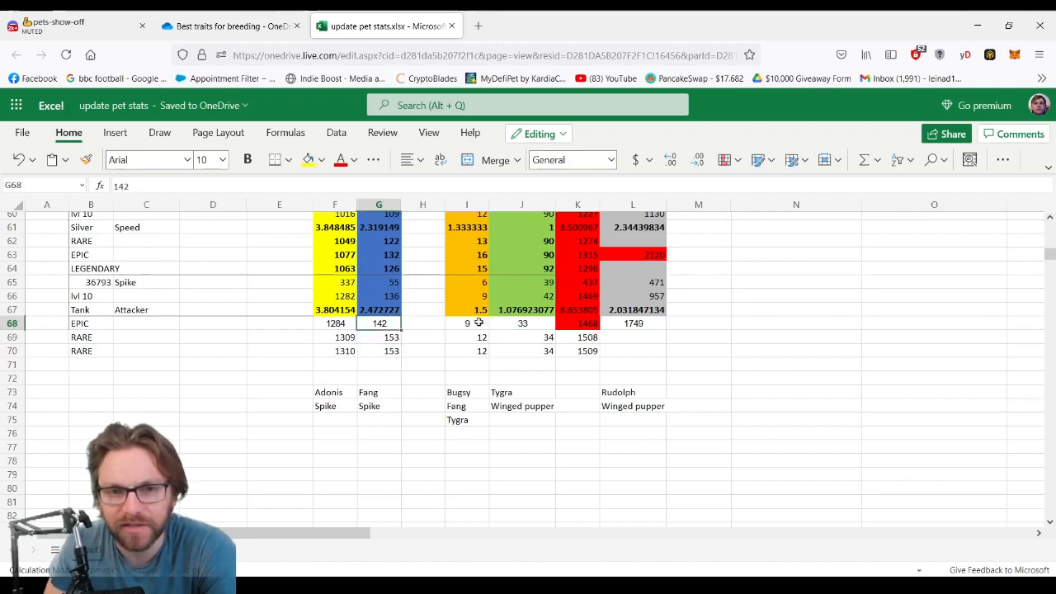
{"action": "left_click", "coordinate": [521, 322]}
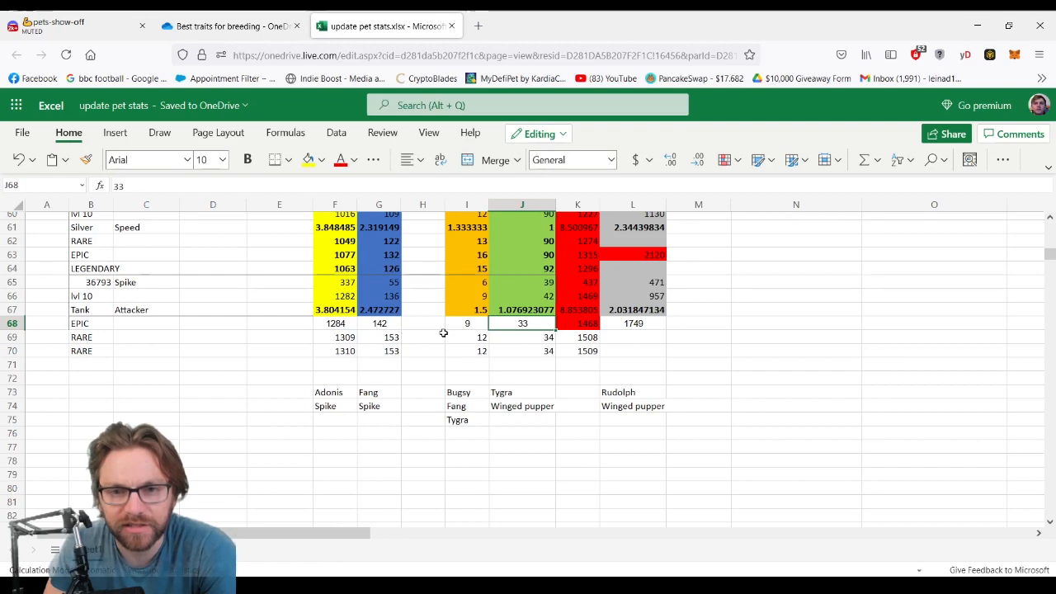
{"action": "left_click", "coordinate": [379, 337]}
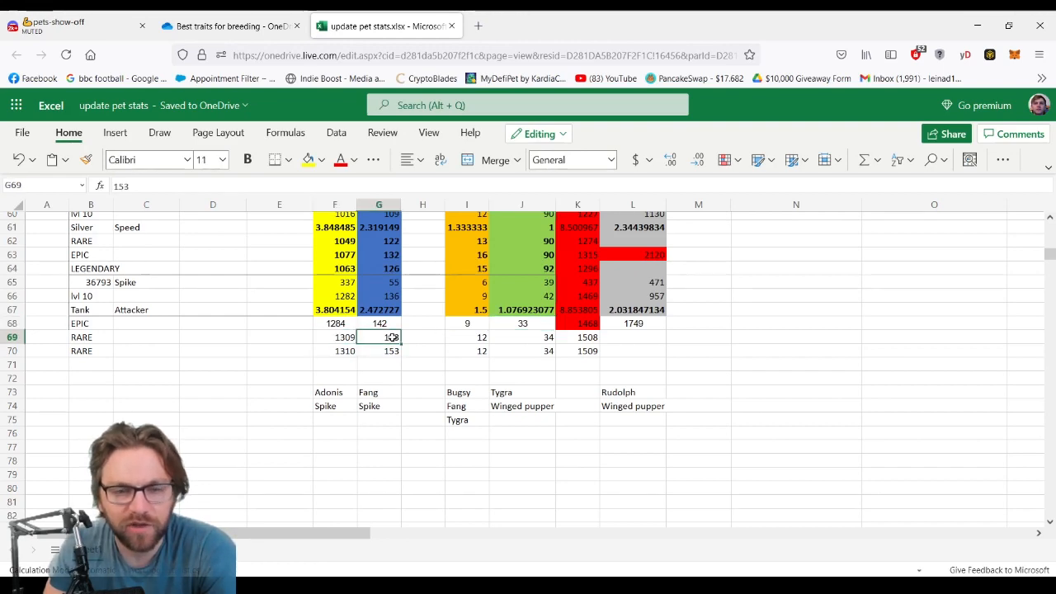
{"action": "left_click", "coordinate": [522, 336]}
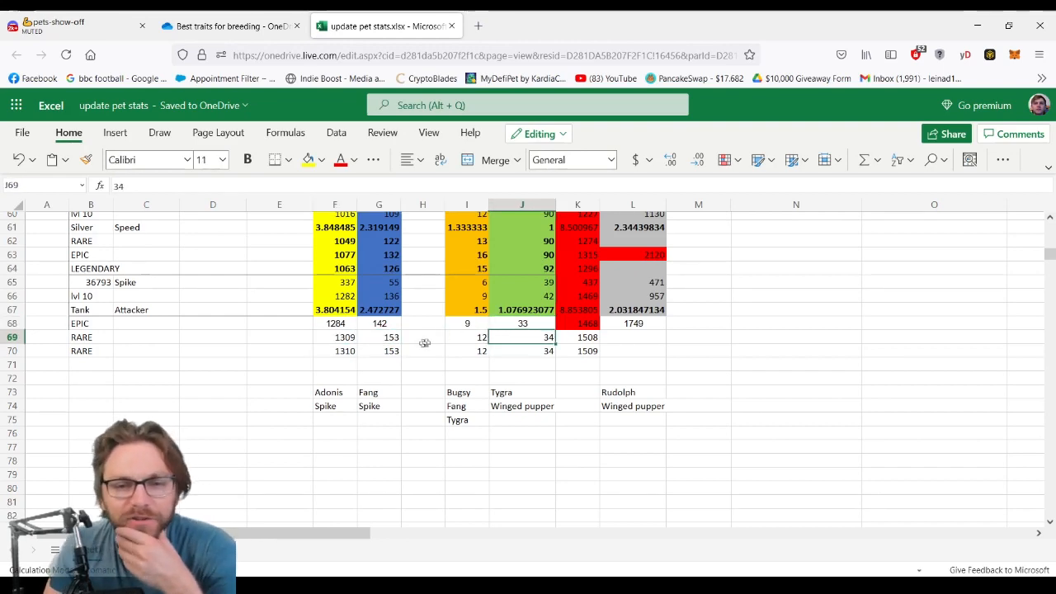
{"action": "scroll", "scroll_direction": "up", "scroll_amount": 3}
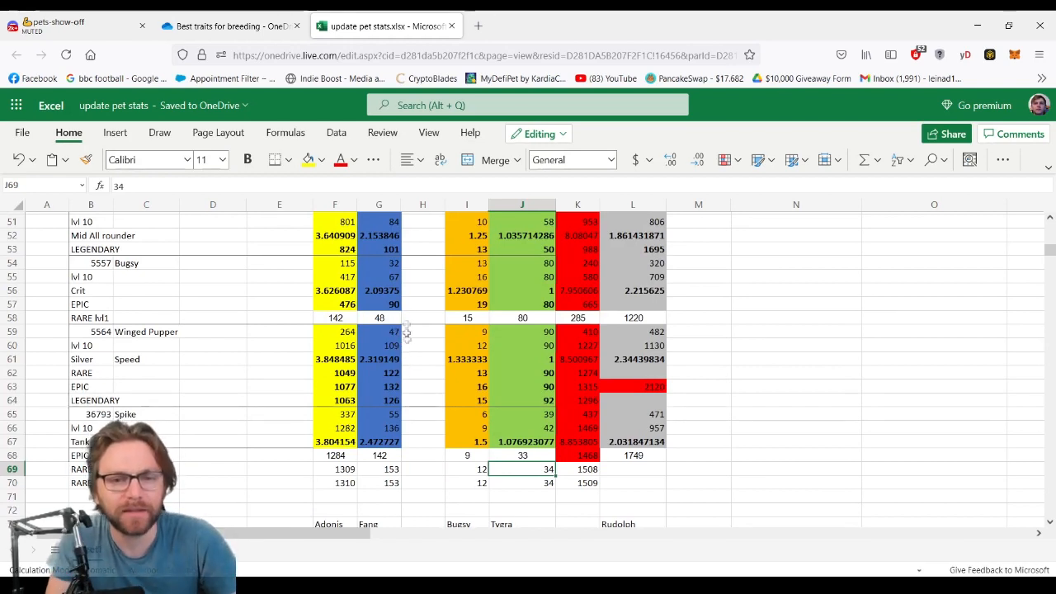
{"action": "scroll", "scroll_direction": "up", "scroll_amount": 3}
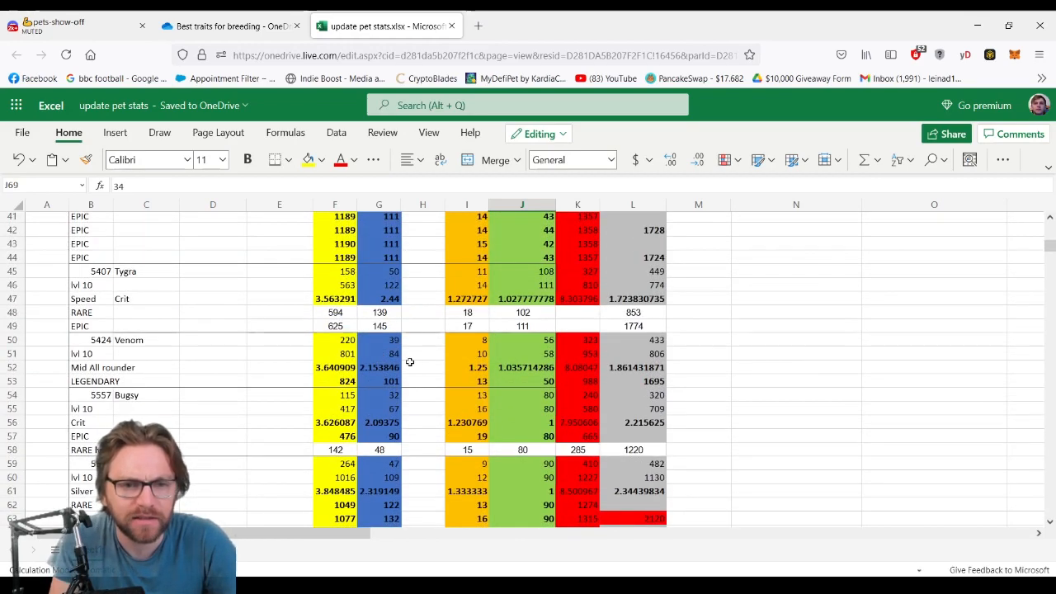
{"action": "scroll", "scroll_direction": "up", "scroll_amount": 3}
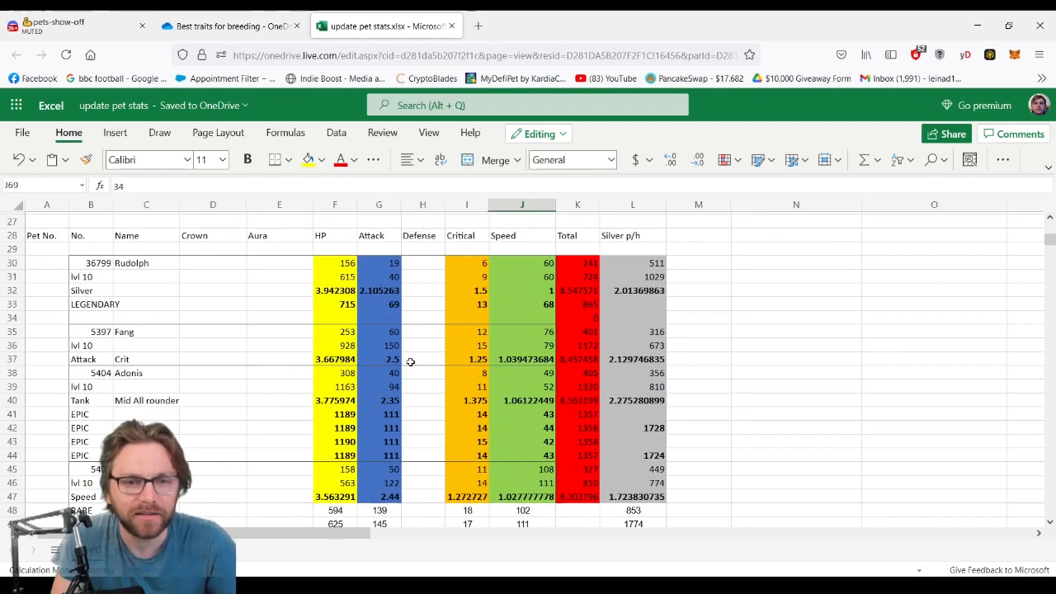
{"action": "scroll", "scroll_direction": "down", "scroll_amount": 3}
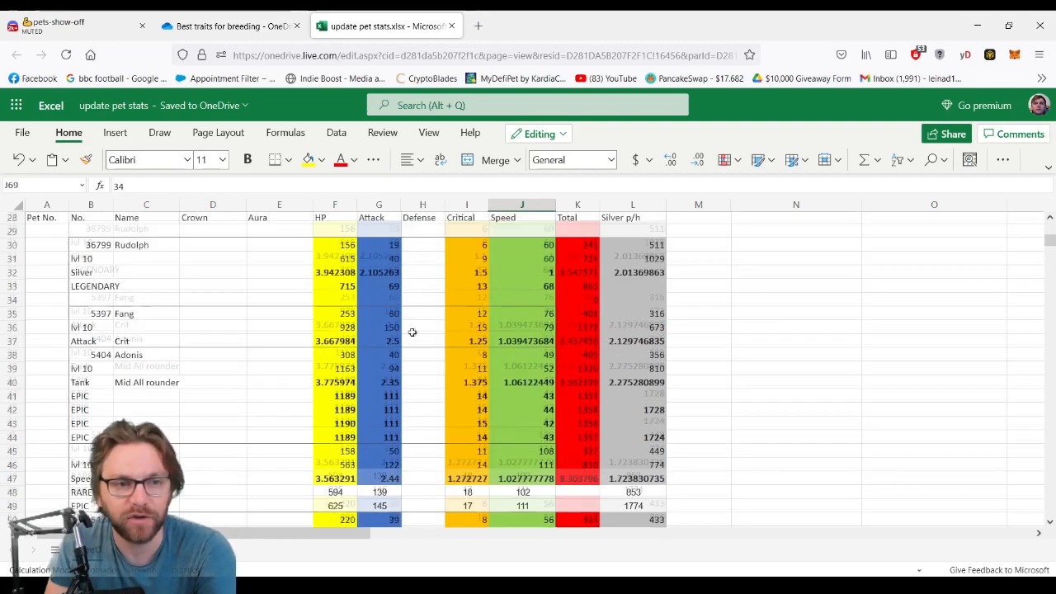
{"action": "scroll", "scroll_direction": "down", "scroll_amount": 3}
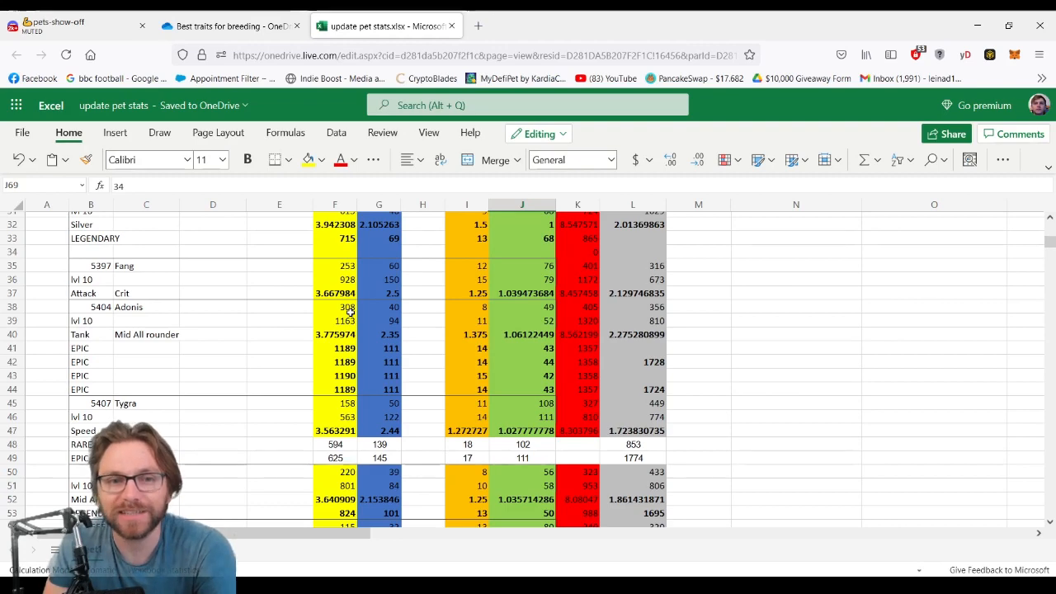
{"action": "mouse_move", "coordinate": [369, 330]}
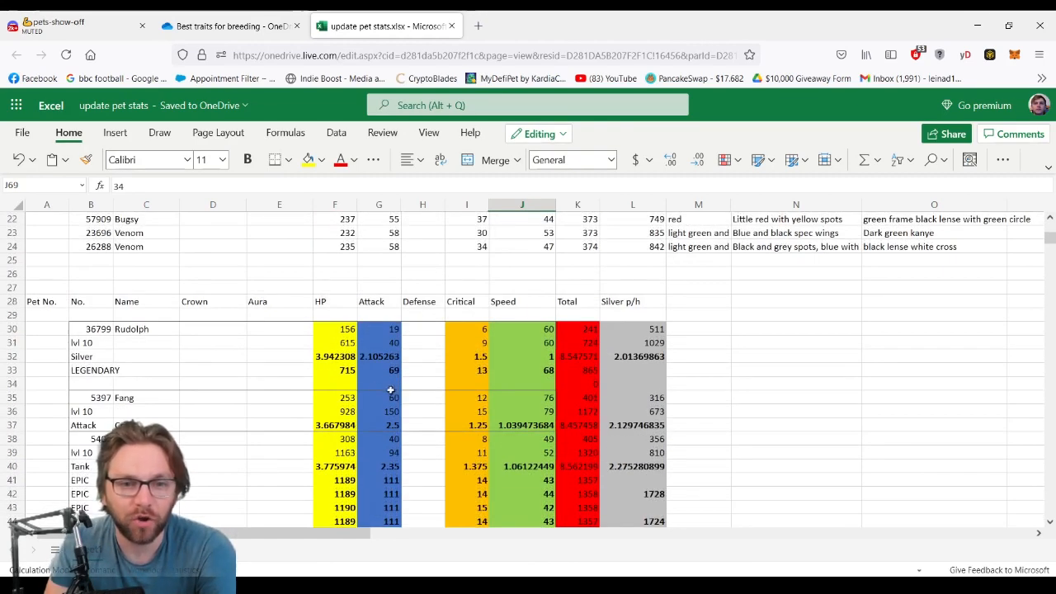
{"action": "left_click", "coordinate": [379, 369]}
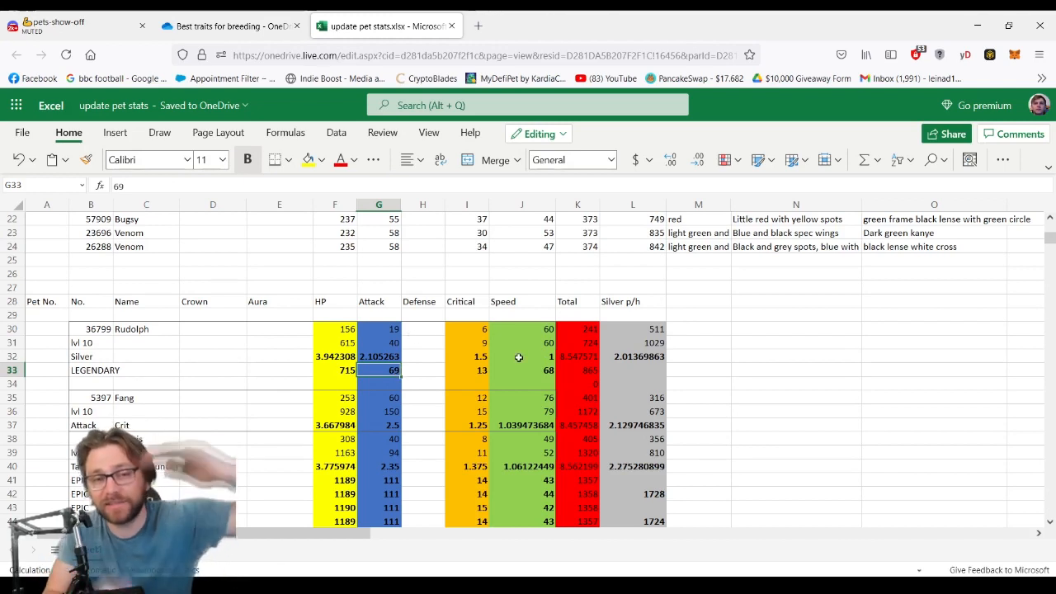
{"action": "mouse_move", "coordinate": [419, 381]}
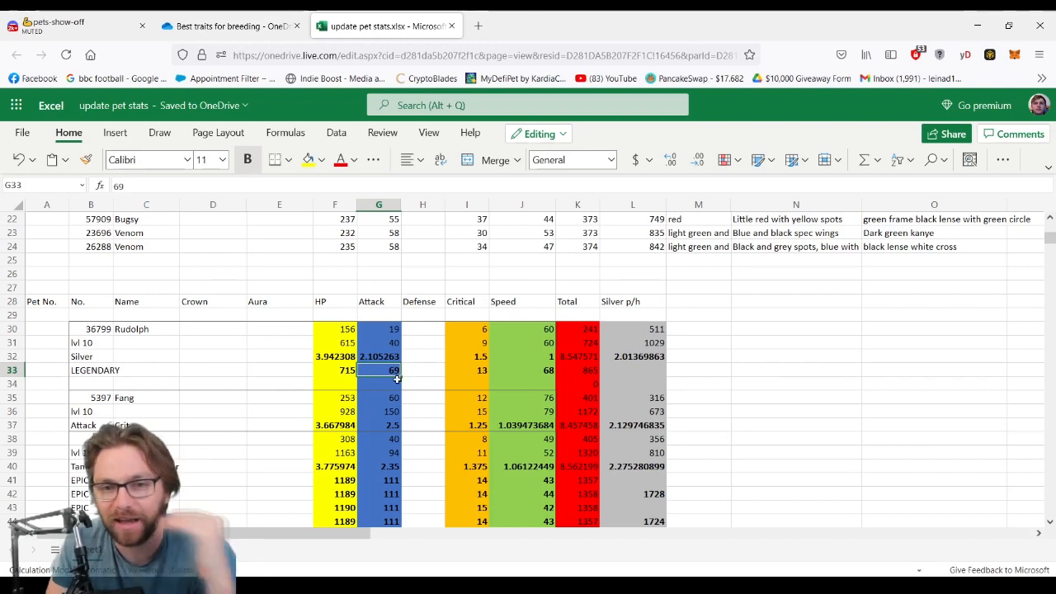
{"action": "mouse_move", "coordinate": [399, 386]}
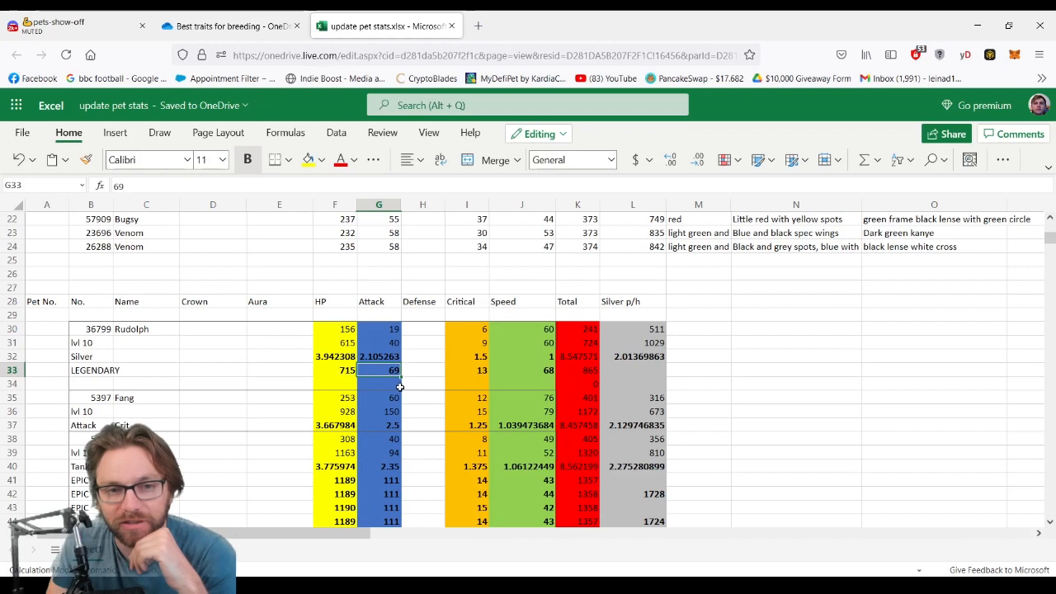
{"action": "left_click", "coordinate": [465, 342]}
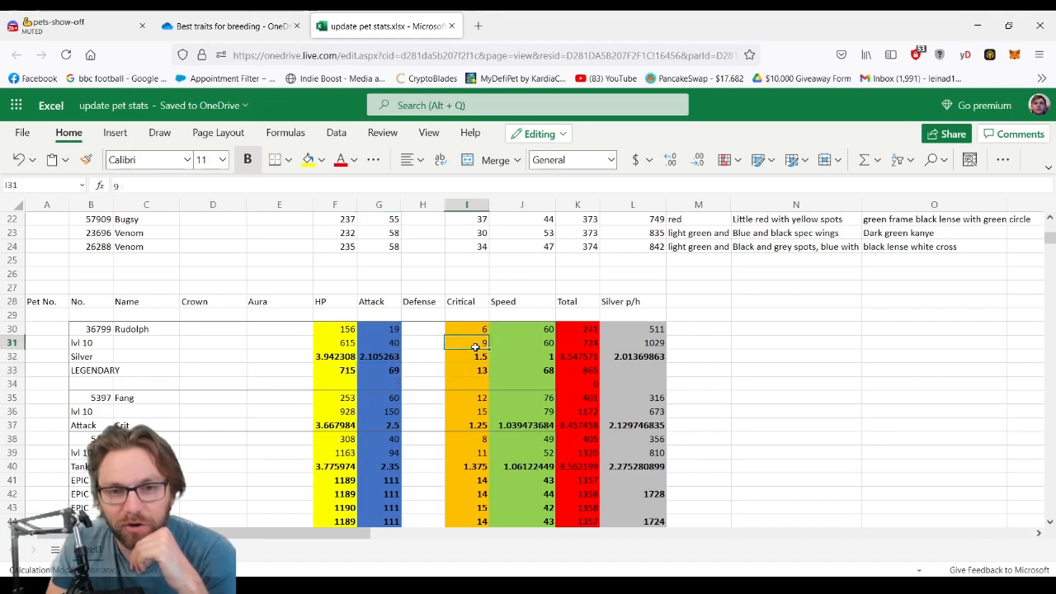
{"action": "left_click", "coordinate": [465, 369]}
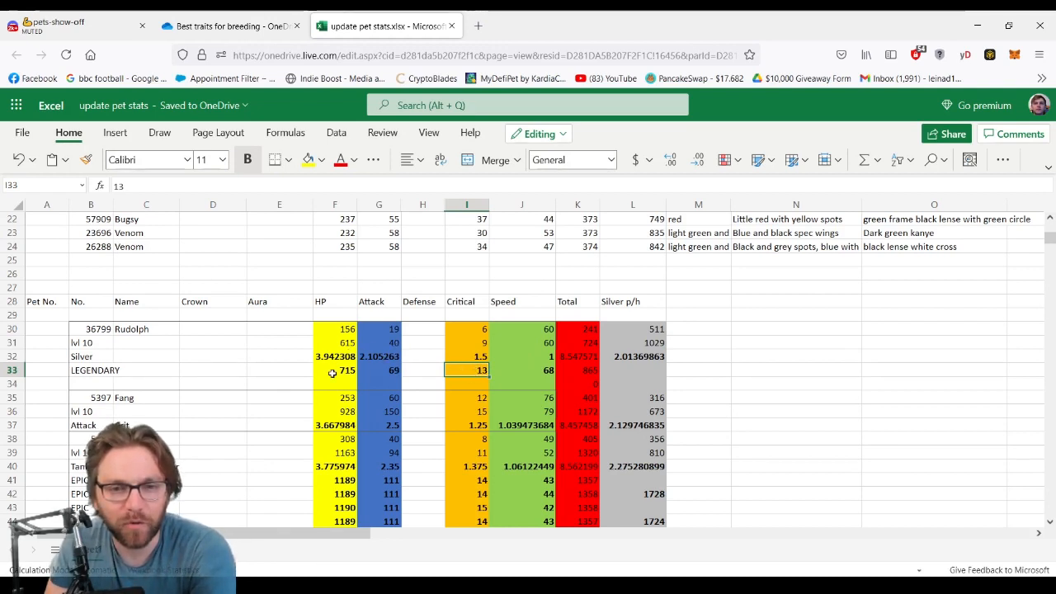
{"action": "scroll", "scroll_direction": "down", "scroll_amount": 3}
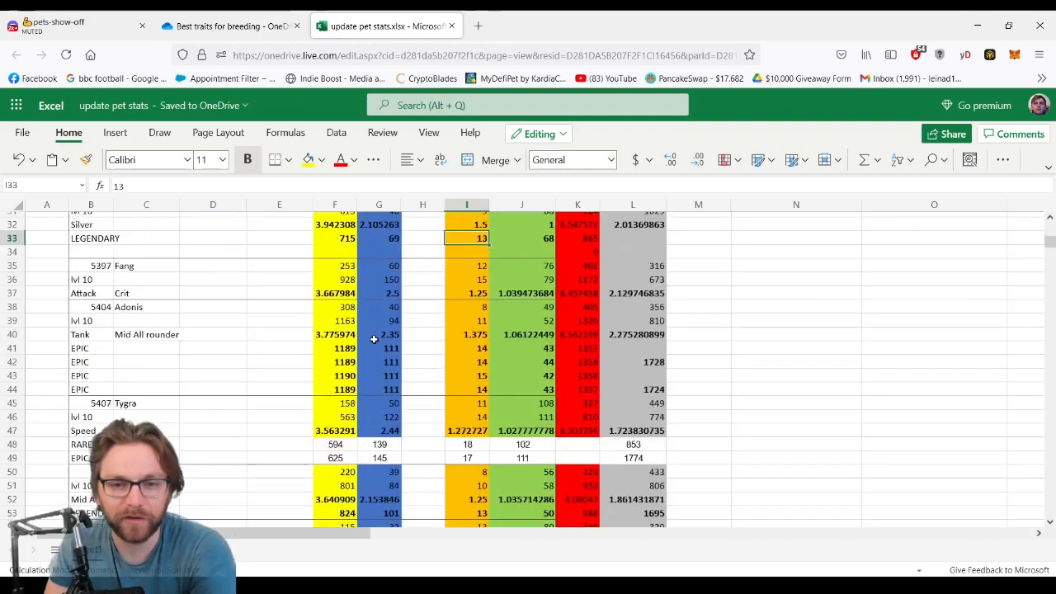
{"action": "scroll", "scroll_direction": "down", "scroll_amount": 3}
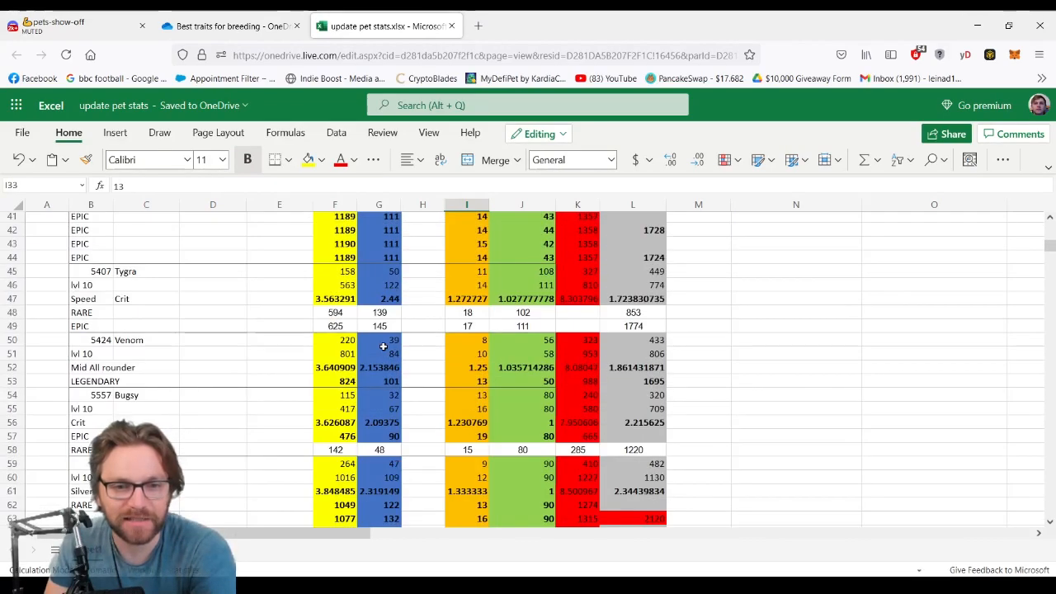
{"action": "scroll", "scroll_direction": "up", "scroll_amount": 3}
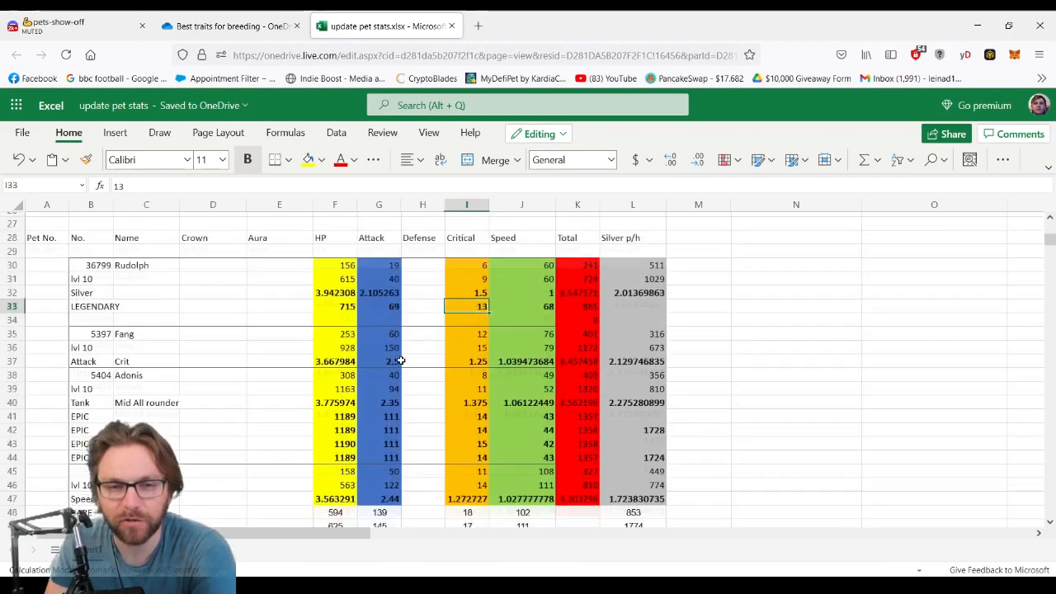
{"action": "scroll", "scroll_direction": "down", "scroll_amount": 3}
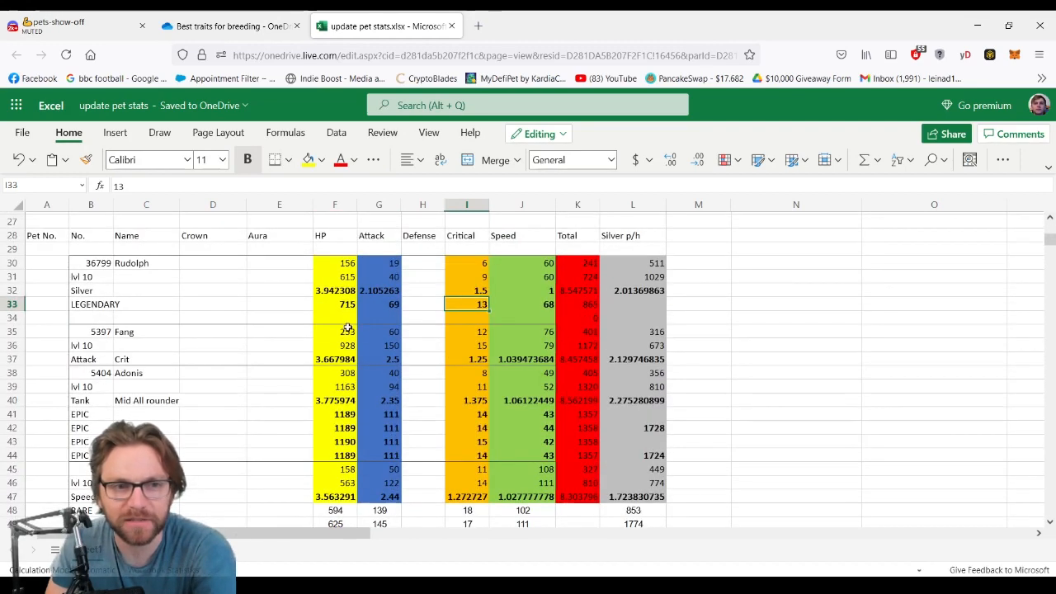
{"action": "mouse_move", "coordinate": [367, 338]}
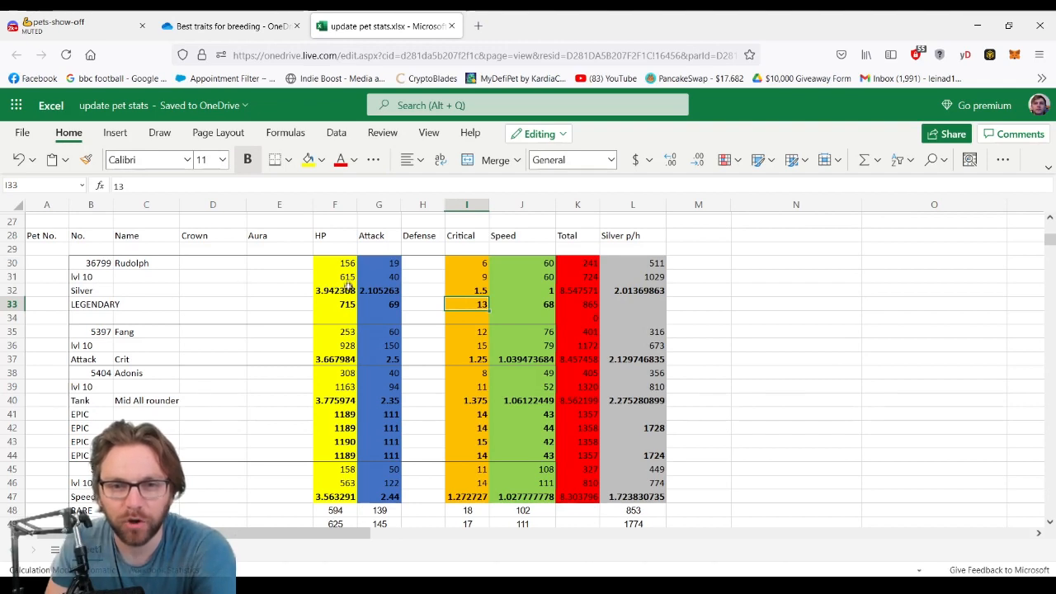
{"action": "mouse_move", "coordinate": [569, 277]}
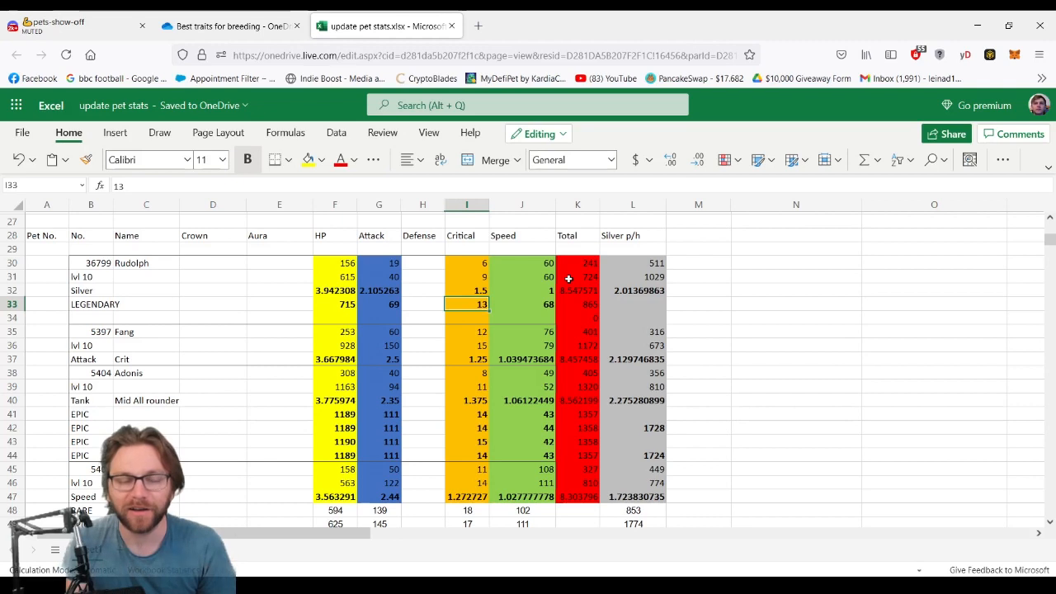
{"action": "mouse_move", "coordinate": [446, 290]}
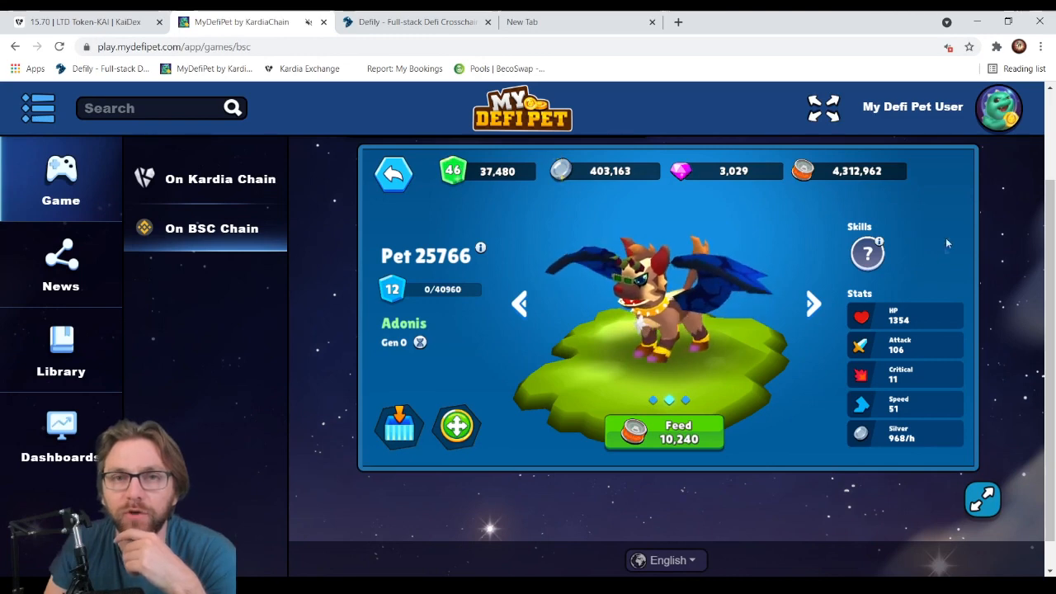
{"action": "mouse_move", "coordinate": [930, 254]}
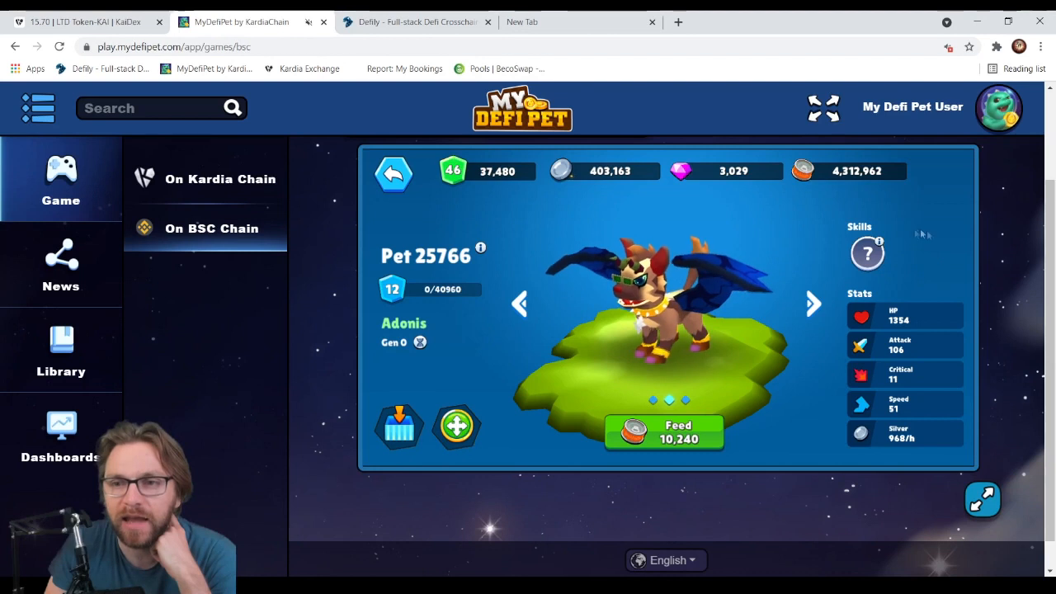
{"action": "mouse_move", "coordinate": [923, 261]}
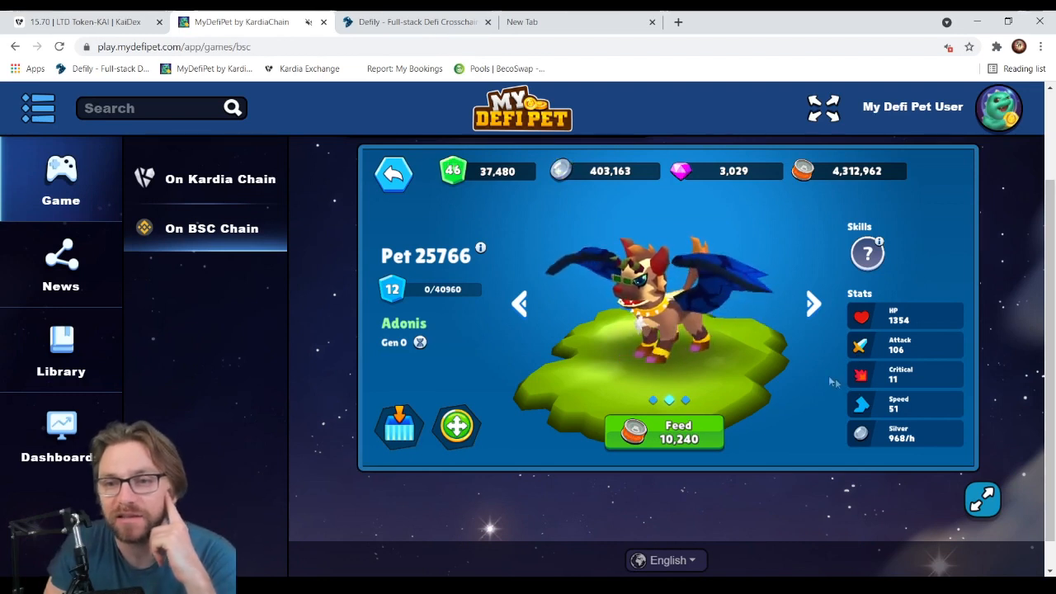
{"action": "mouse_move", "coordinate": [811, 303]}
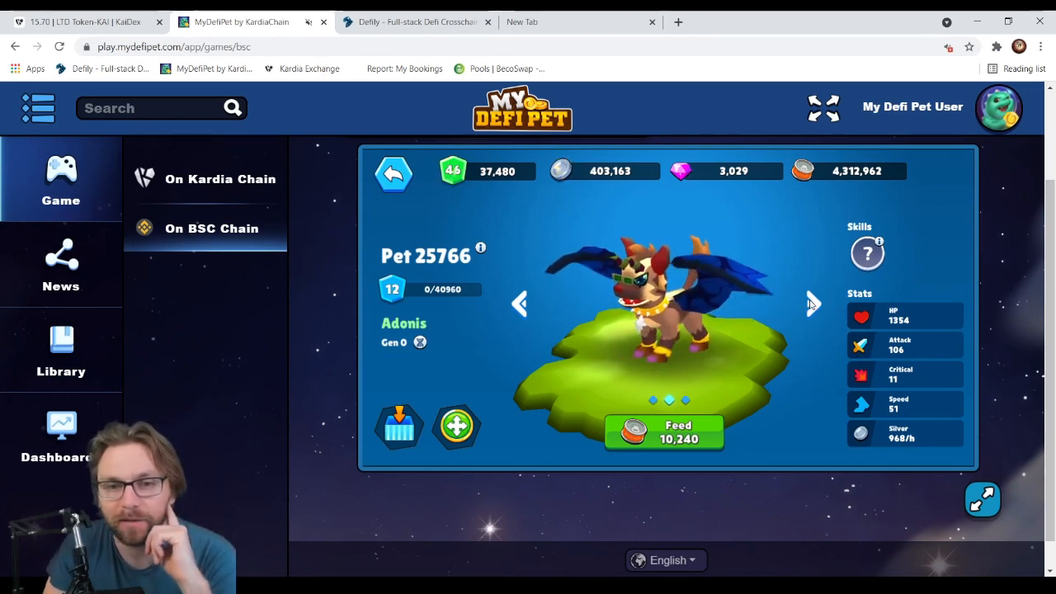
{"action": "mouse_move", "coordinate": [798, 294]}
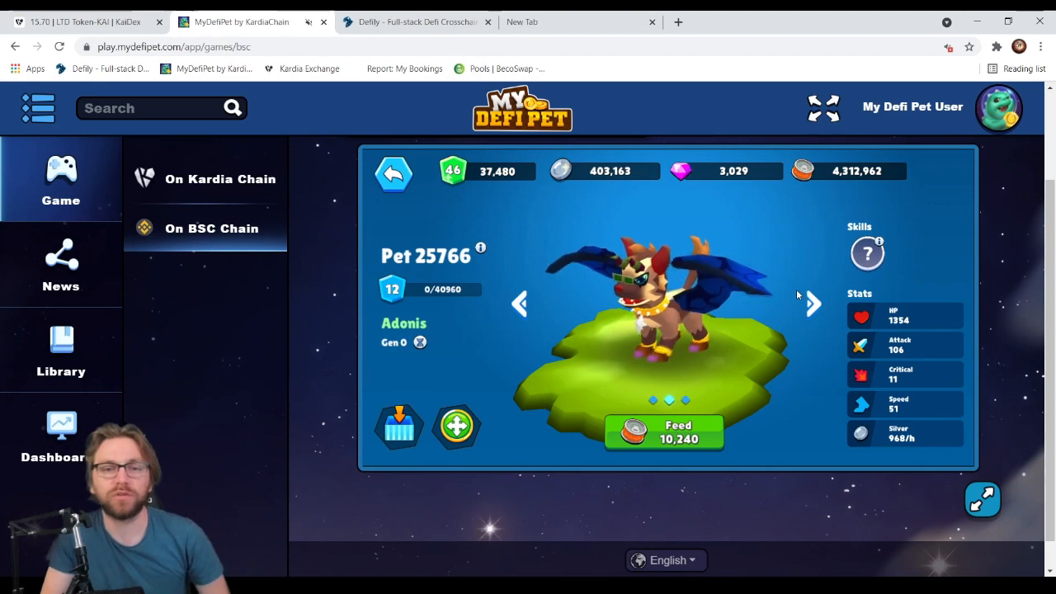